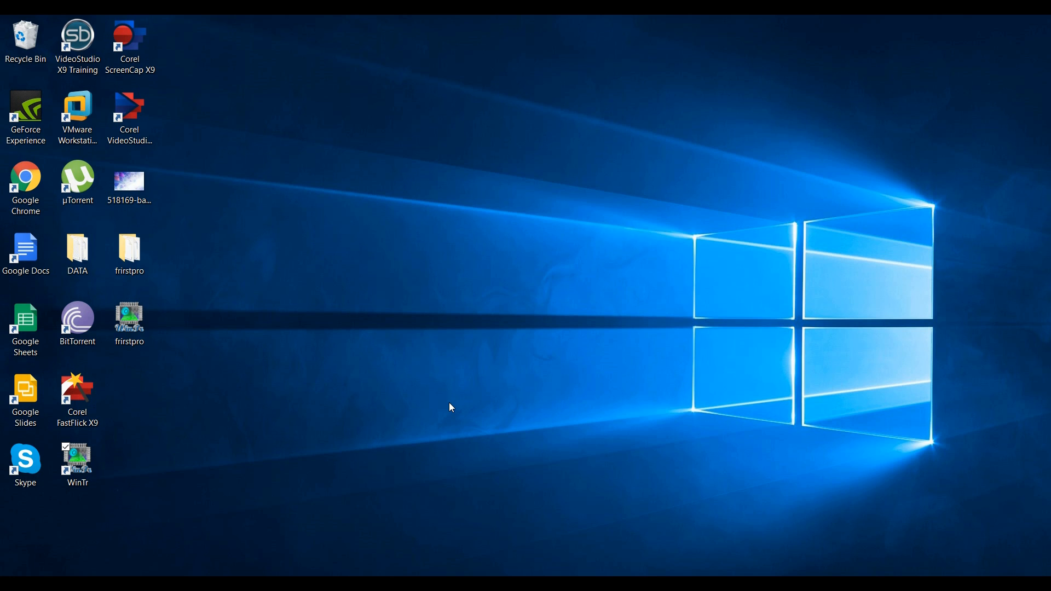
- Launch WinTr SCADA from its desktop shortcut
double_click(76, 459)
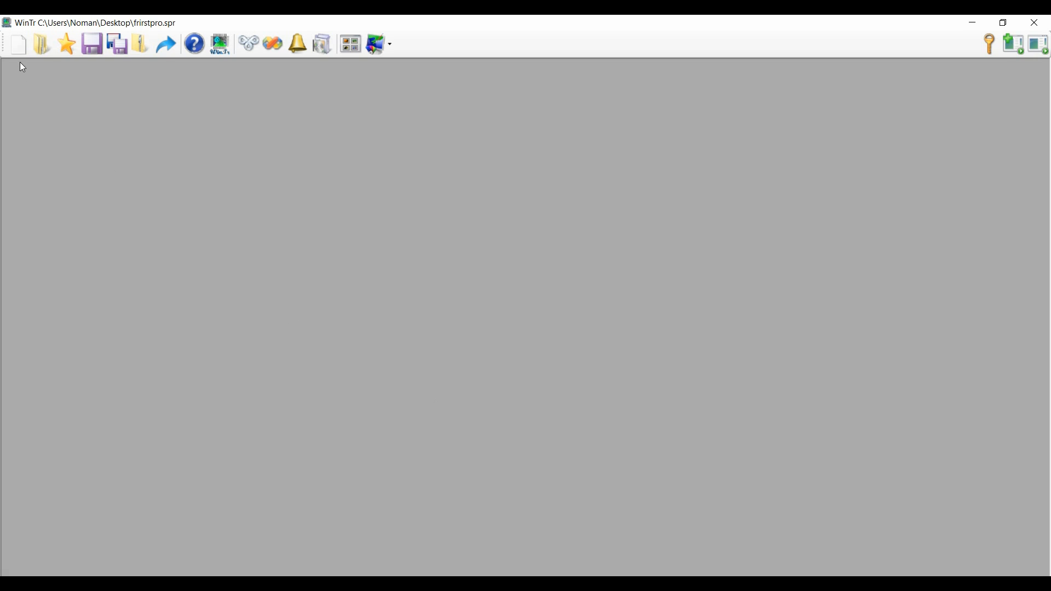
- Start a new project and save it on the Desktop as SCADAfirst
click(19, 43)
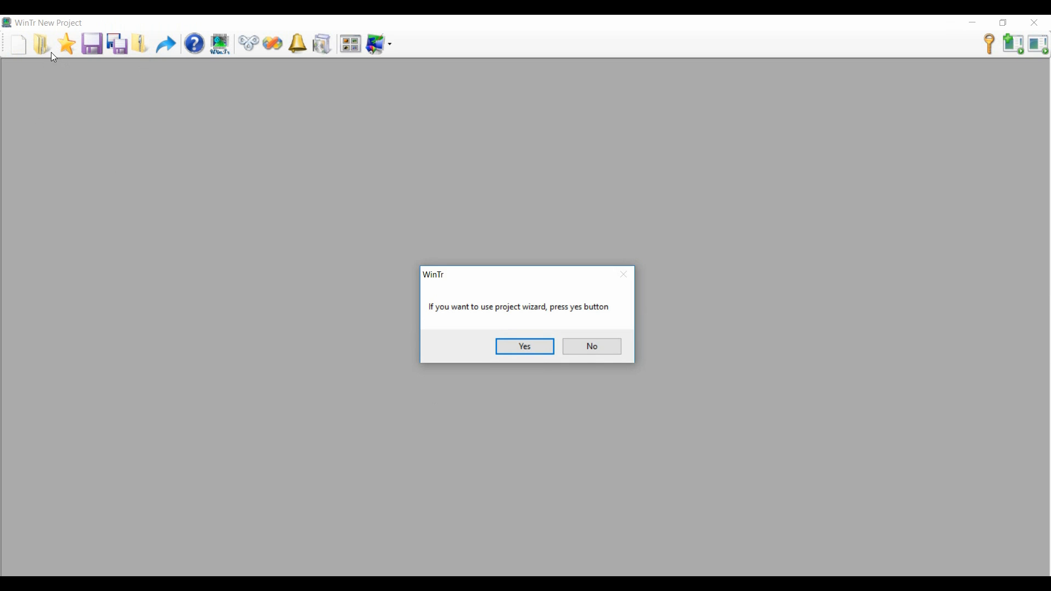
mouse_move(525, 347)
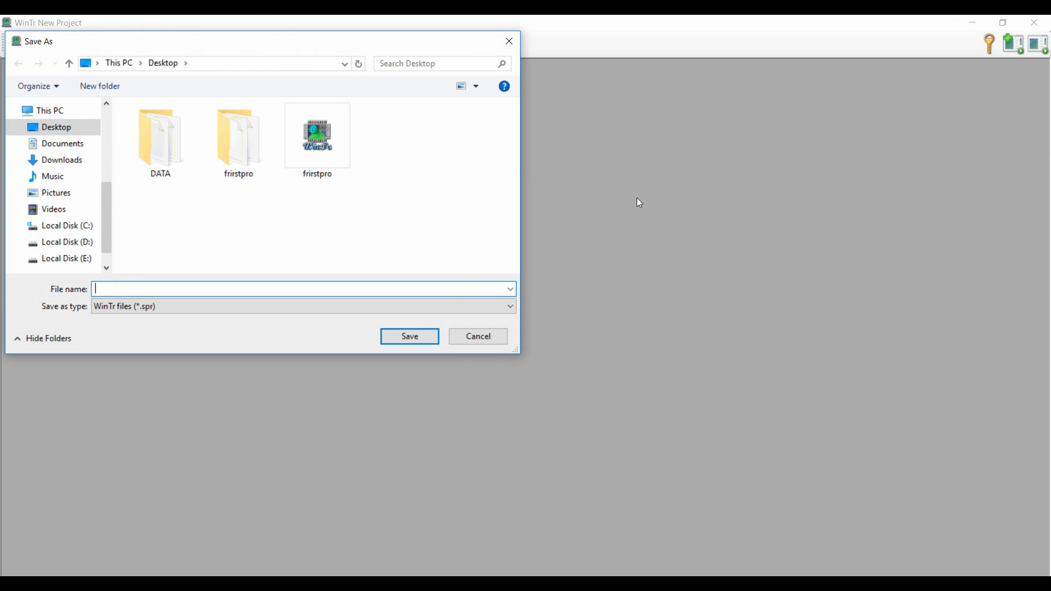
mouse_move(191, 388)
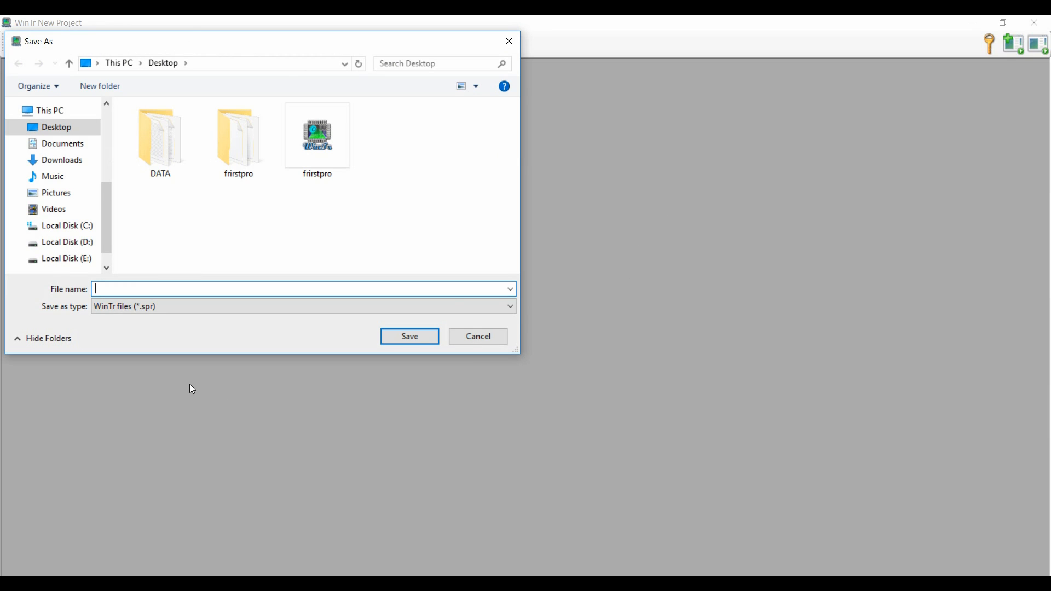
text(SCADAfi)
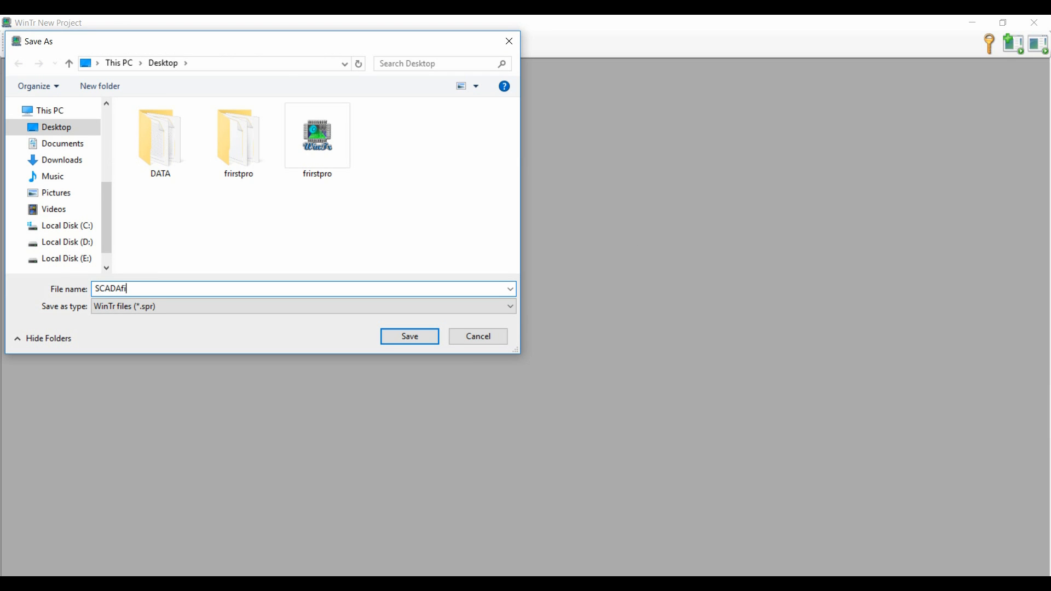
click(408, 336)
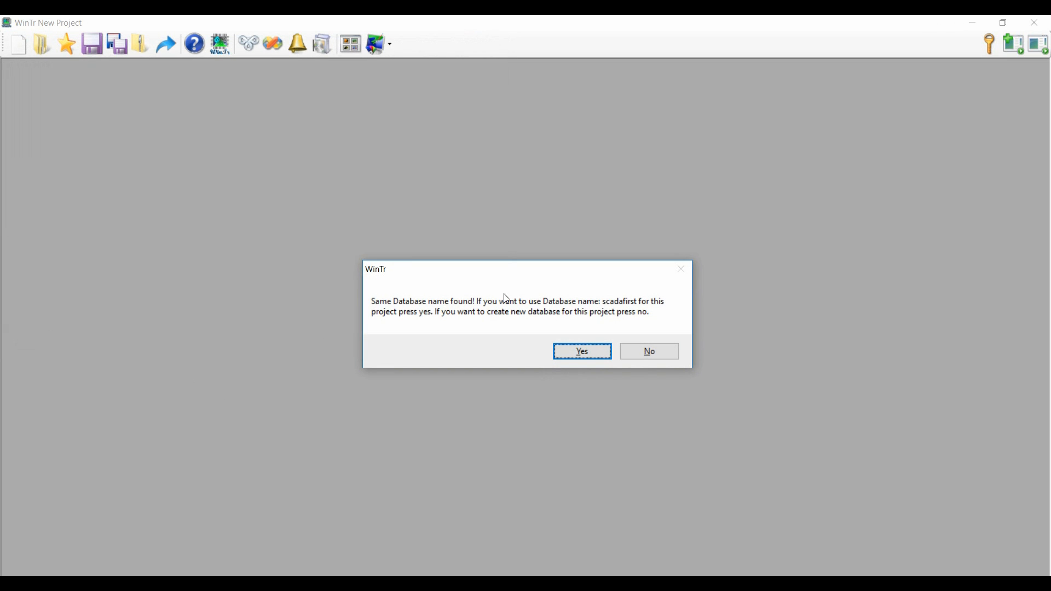
- Confirm reusing the scadafirst database so the Project Wizard shows an empty tag list
click(581, 351)
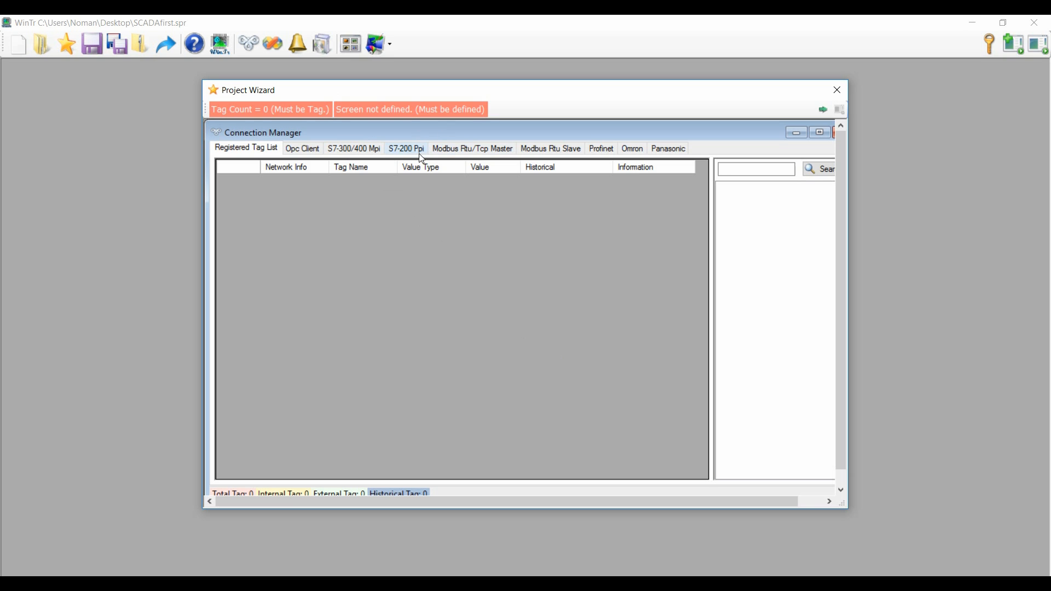
mouse_move(456, 161)
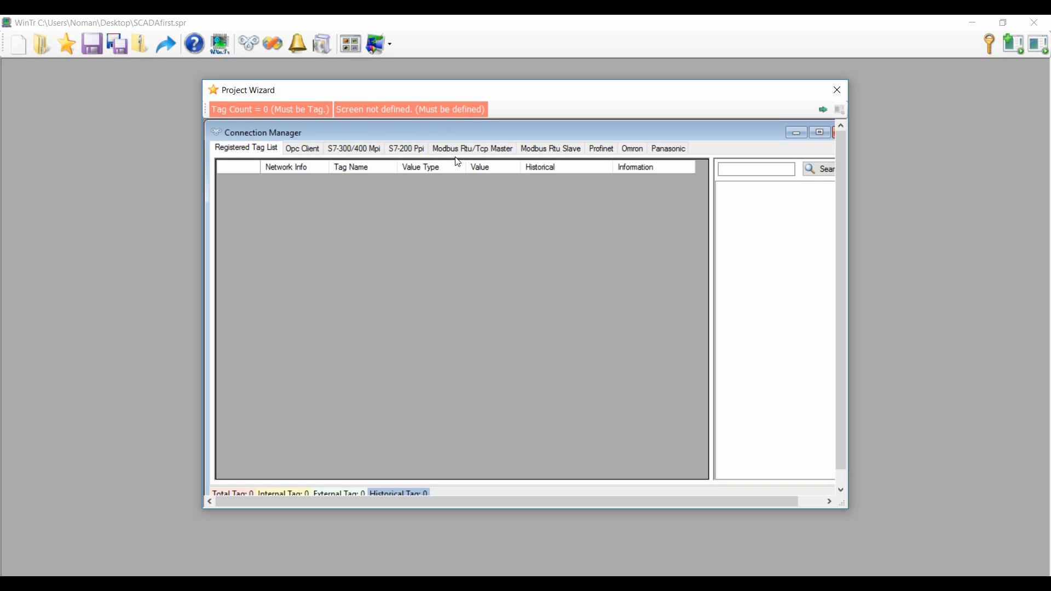
mouse_move(420, 186)
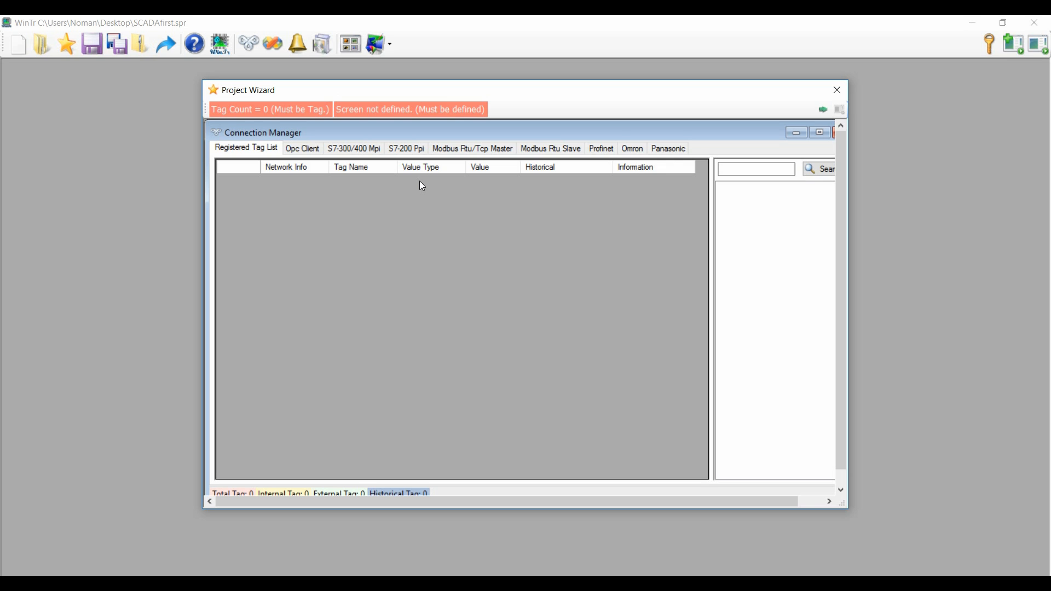
mouse_move(256, 214)
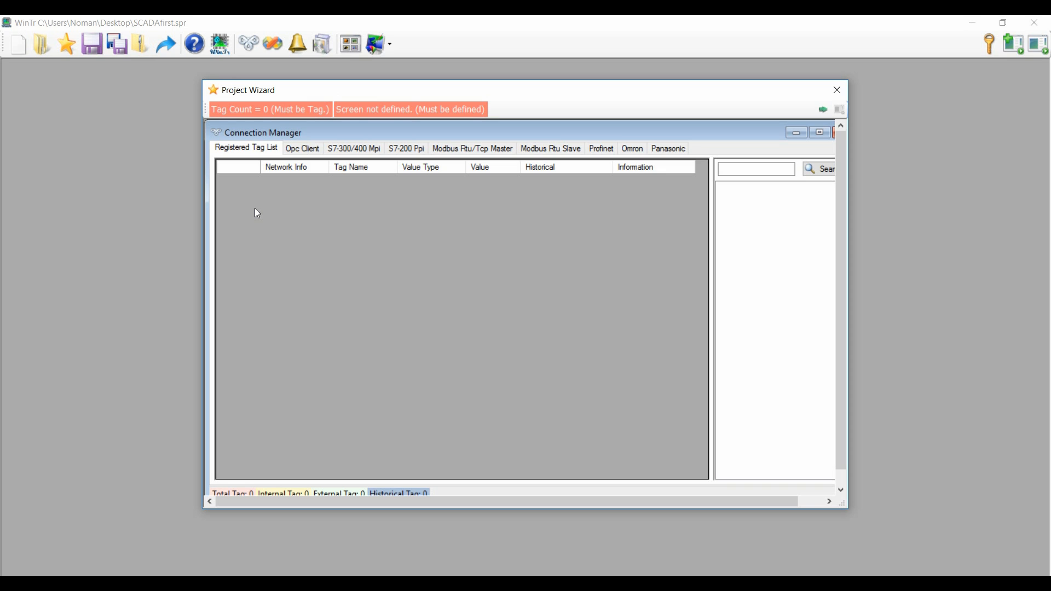
- Add two internal tags to the registered tag list
right_click(256, 212)
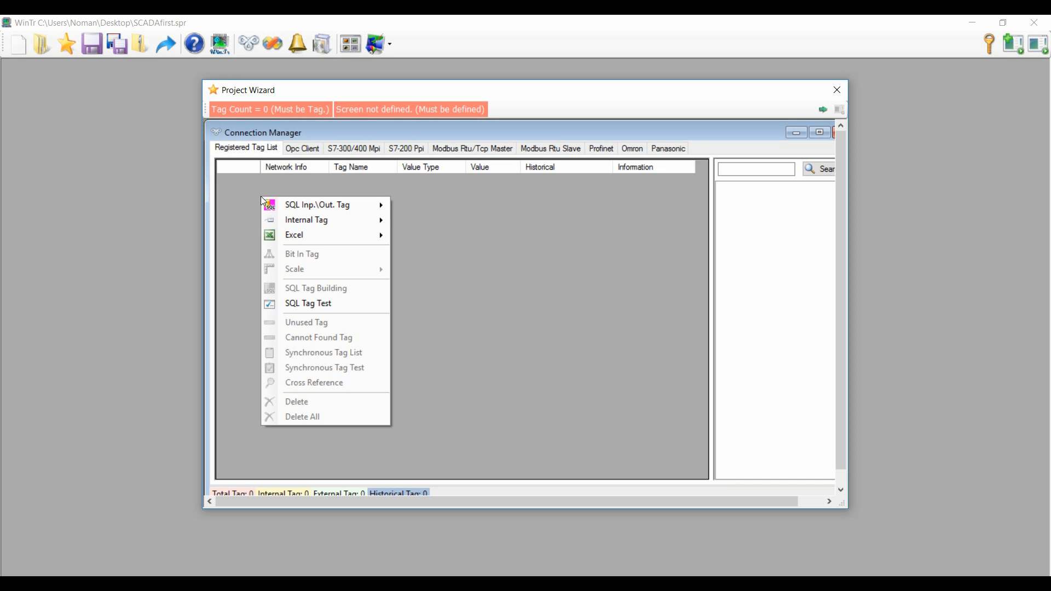
mouse_move(315, 219)
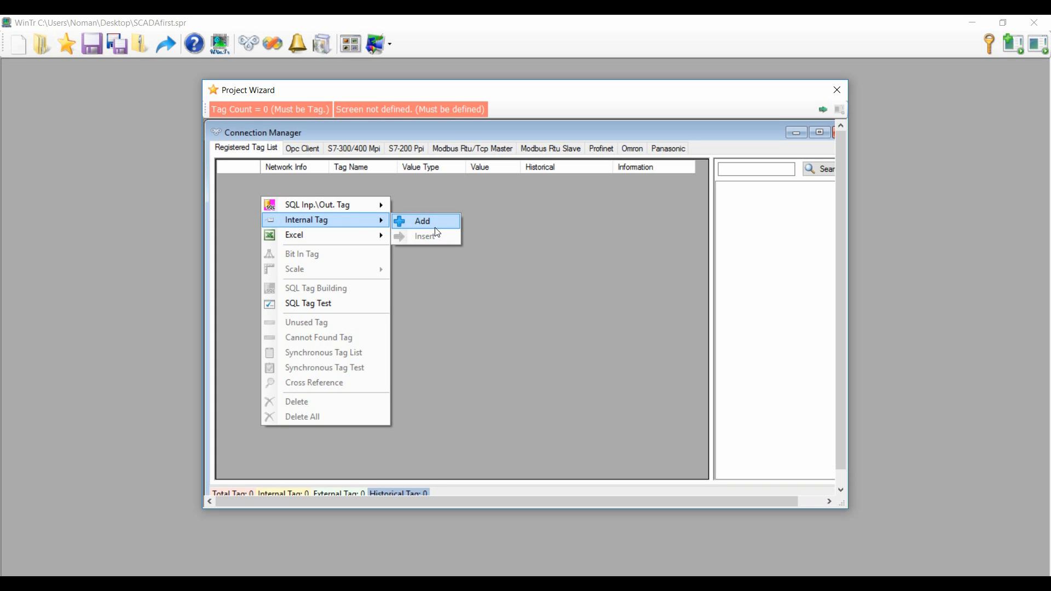
click(423, 221)
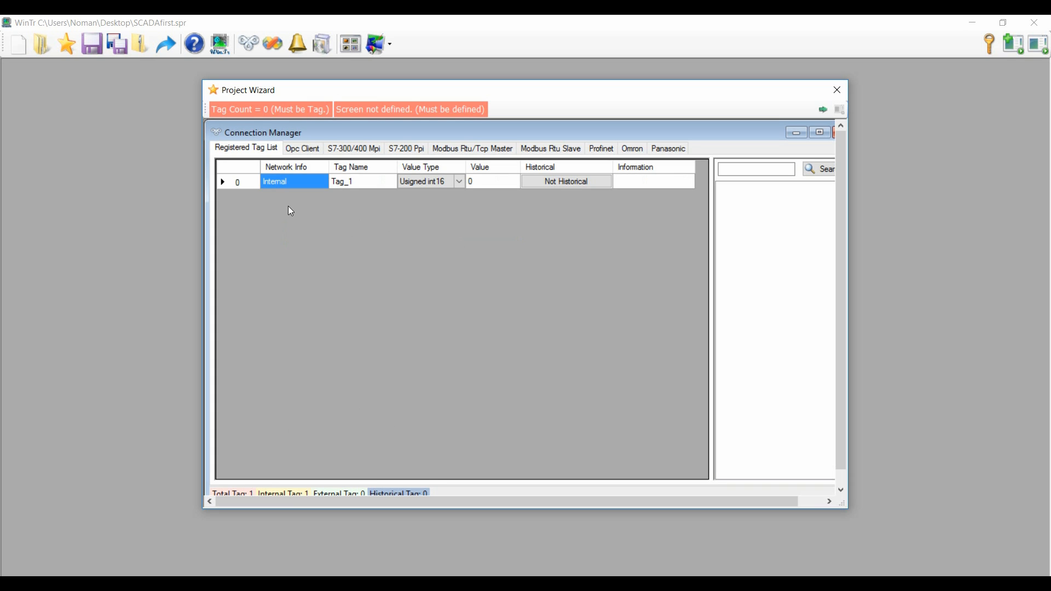
right_click(288, 211)
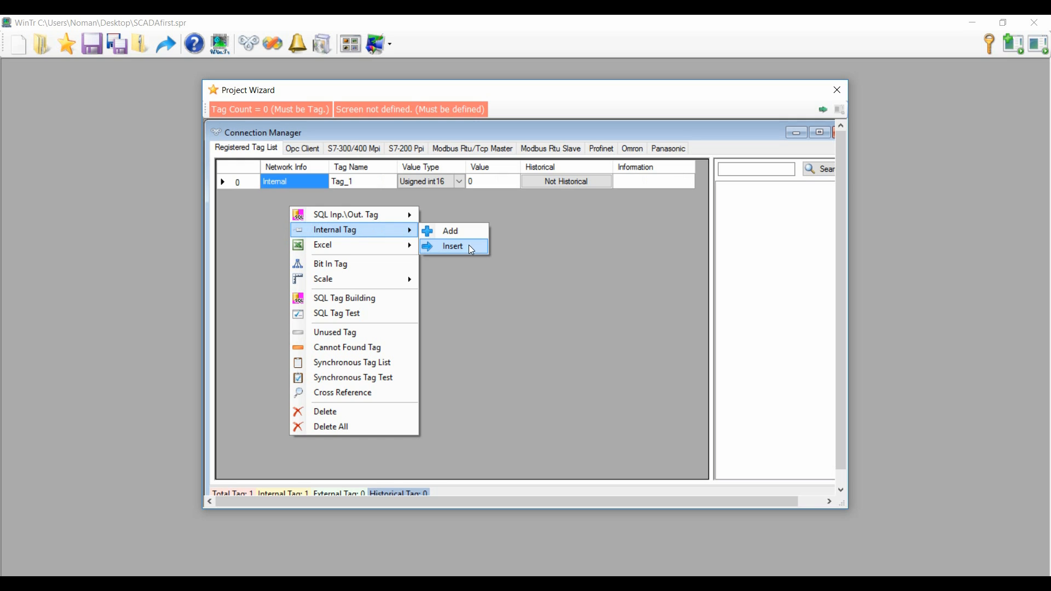
click(453, 246)
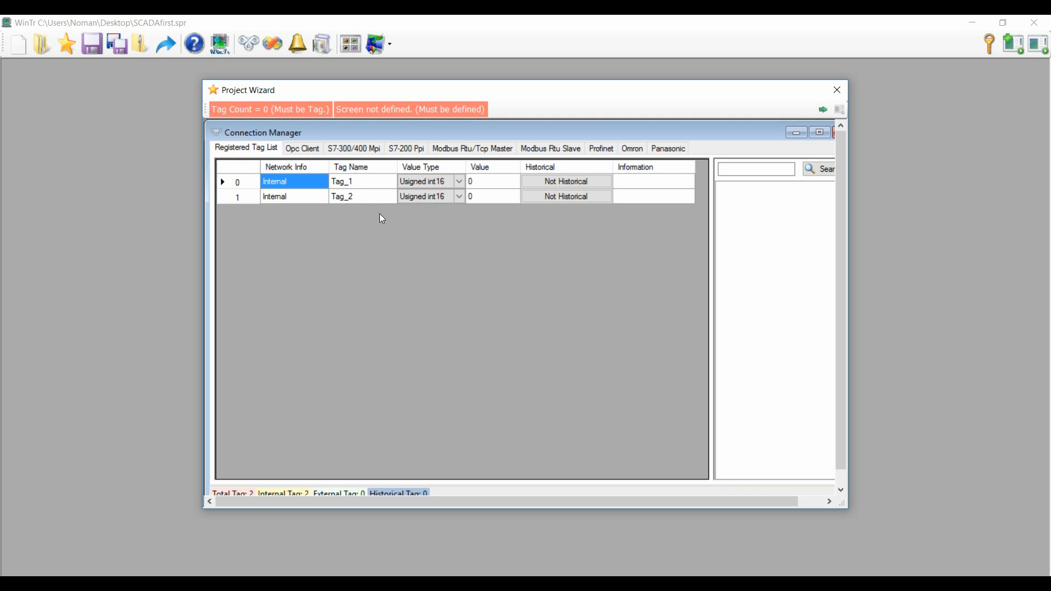
- Rename the tags speed_1 and temp_2 and close the project wizard keeping them
click(341, 181)
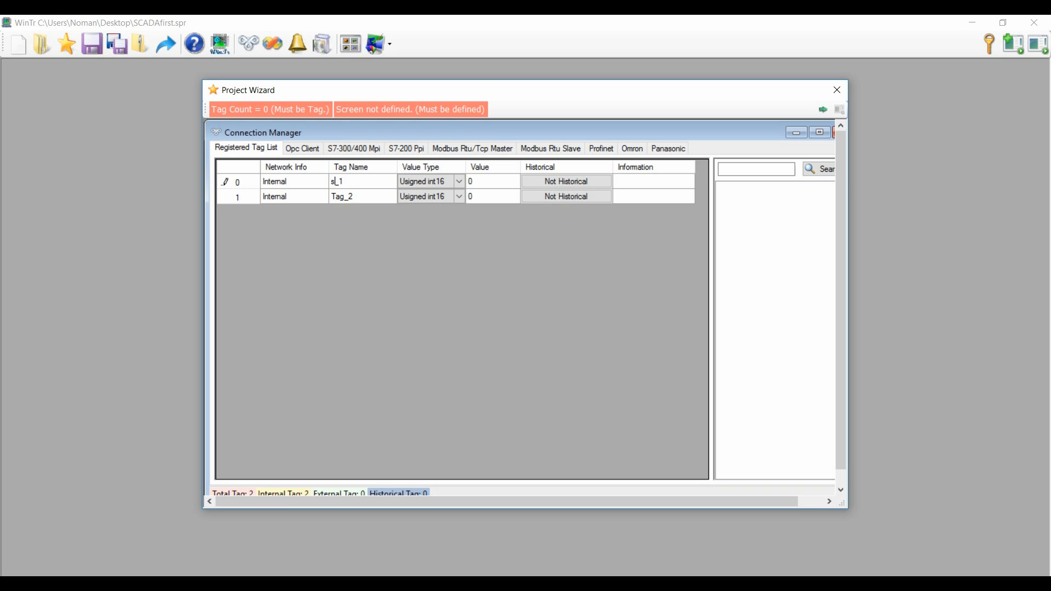
text(speed_1)
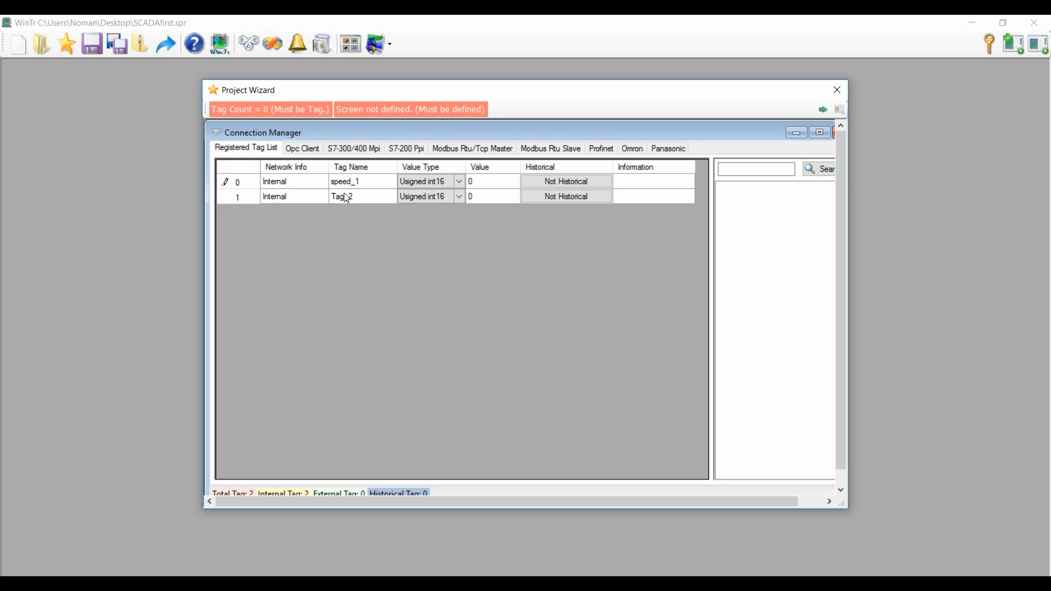
double_click(342, 196)
text(temp)
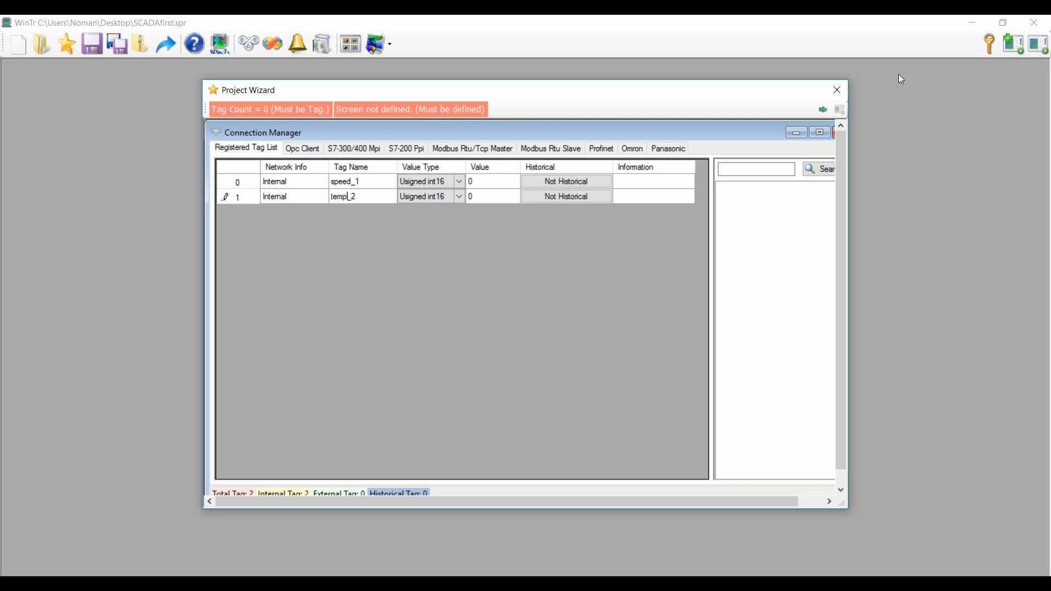
click(835, 89)
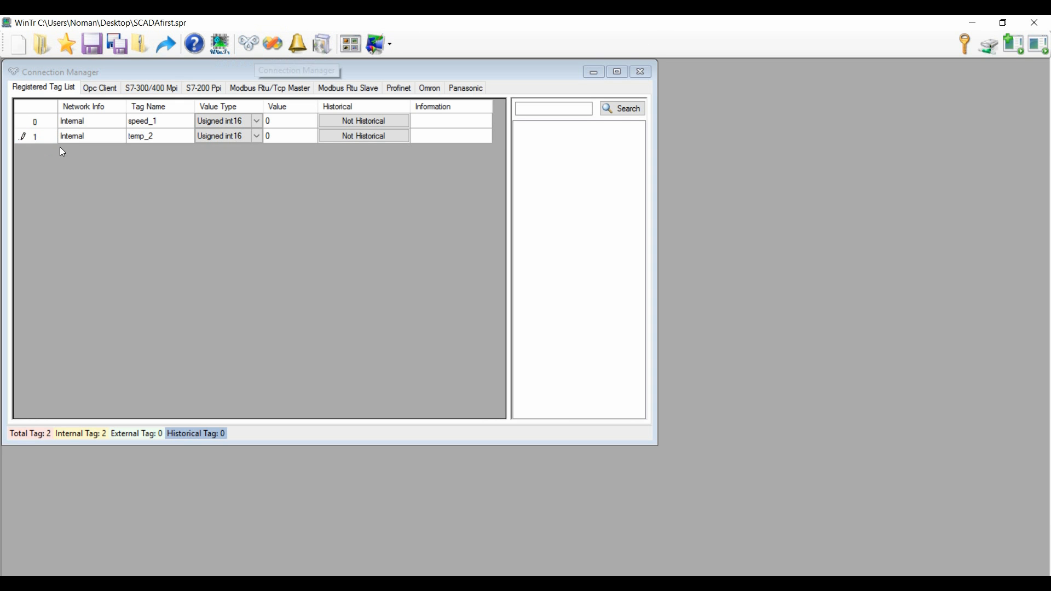
mouse_move(640, 72)
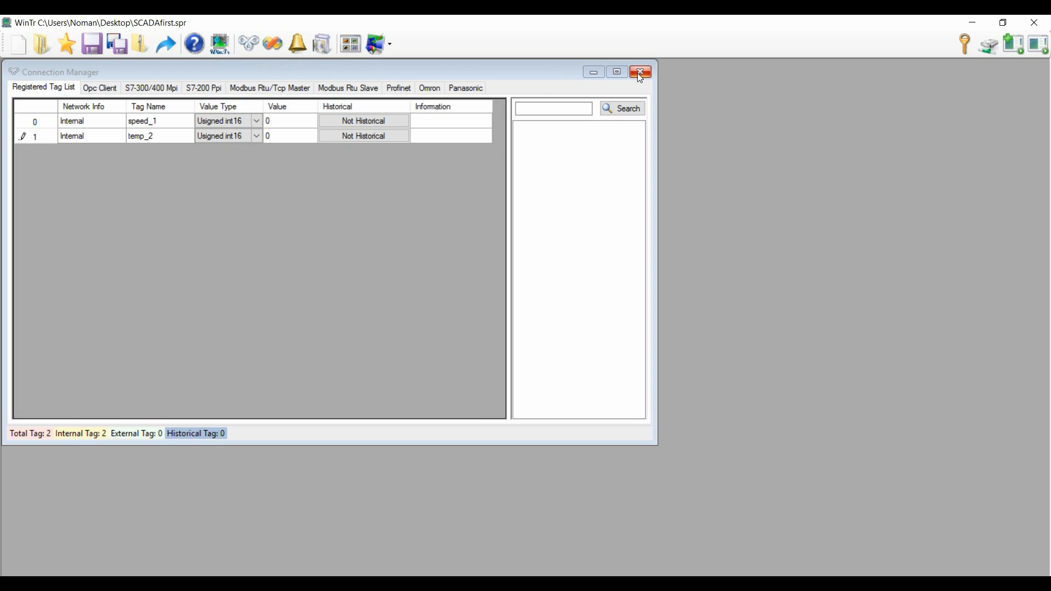
- Close the Connection Manager window to reach the Screens menu
click(390, 44)
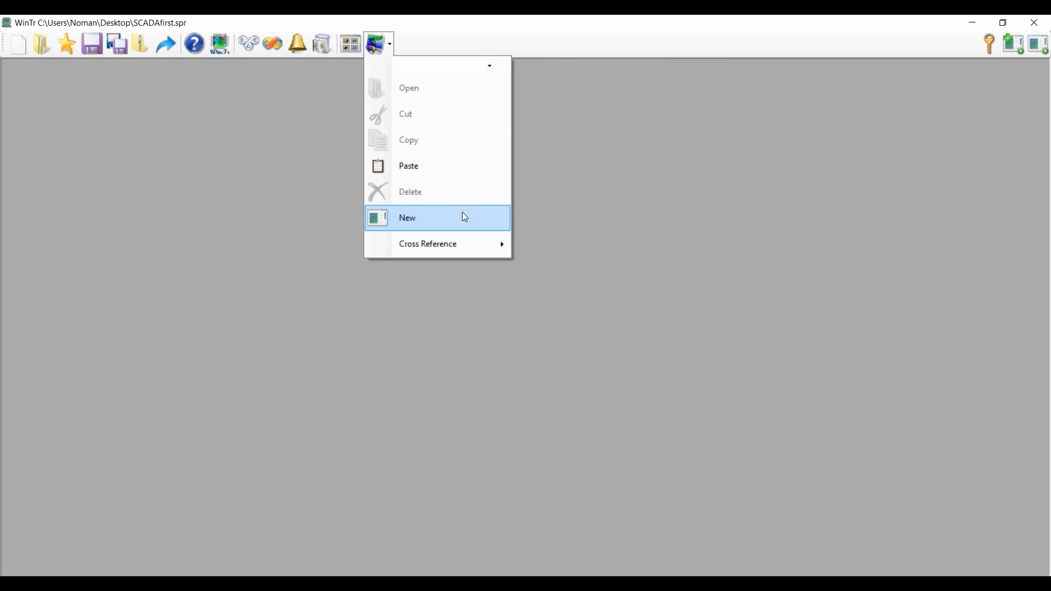
- Create Screen_1 and add two .Net text boxes, TextBox_0 and TextBox_1
click(407, 217)
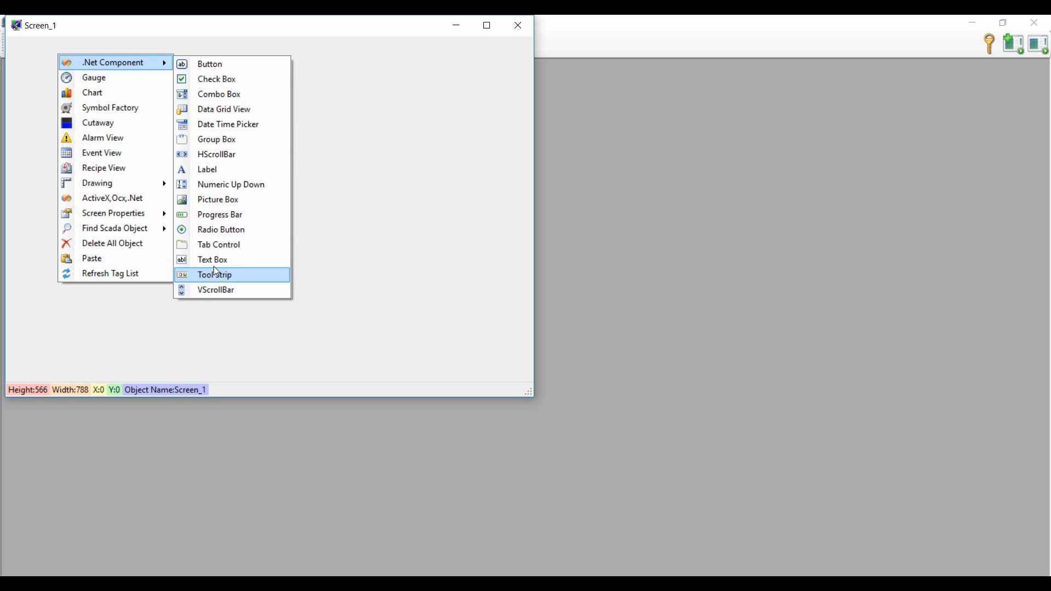
click(211, 261)
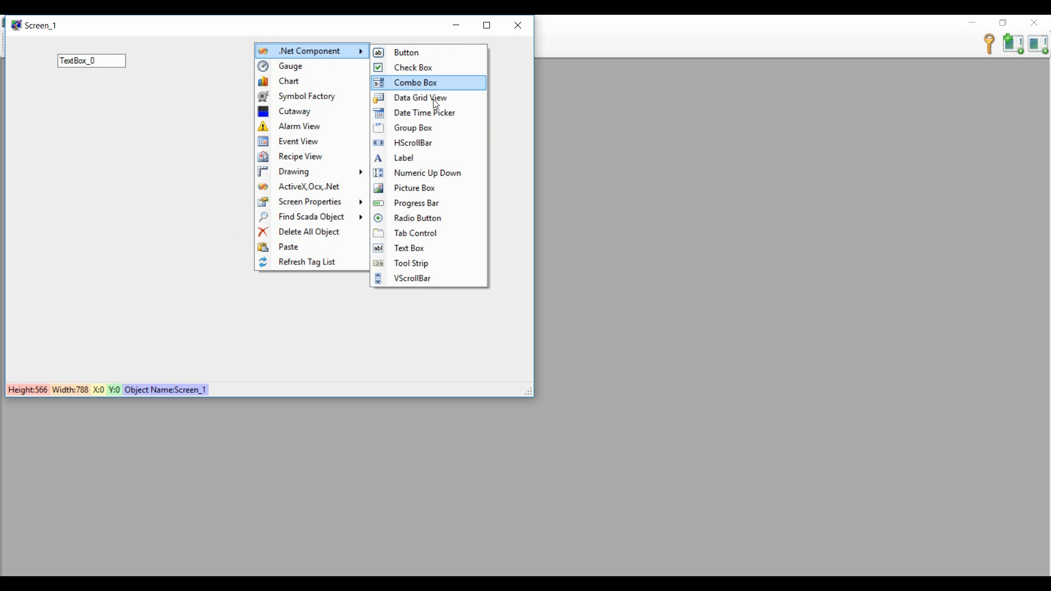
mouse_move(428, 249)
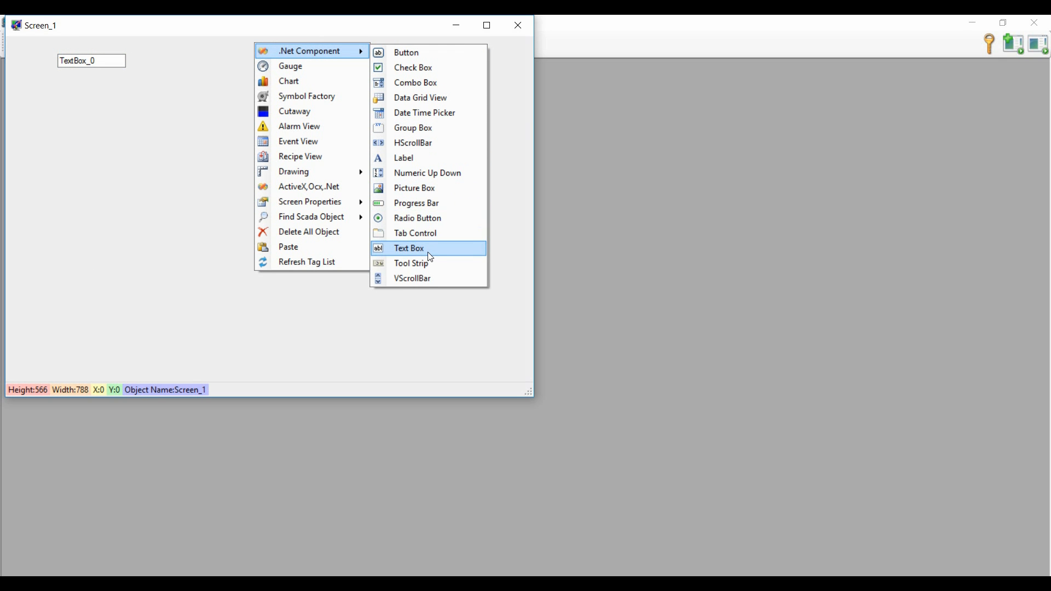
click(408, 248)
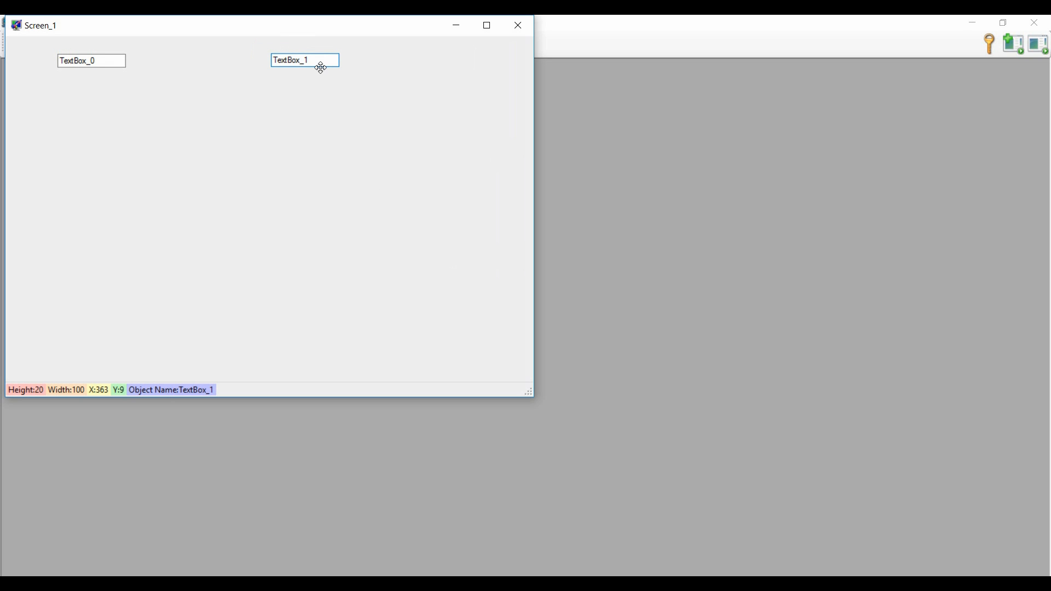
click(91, 61)
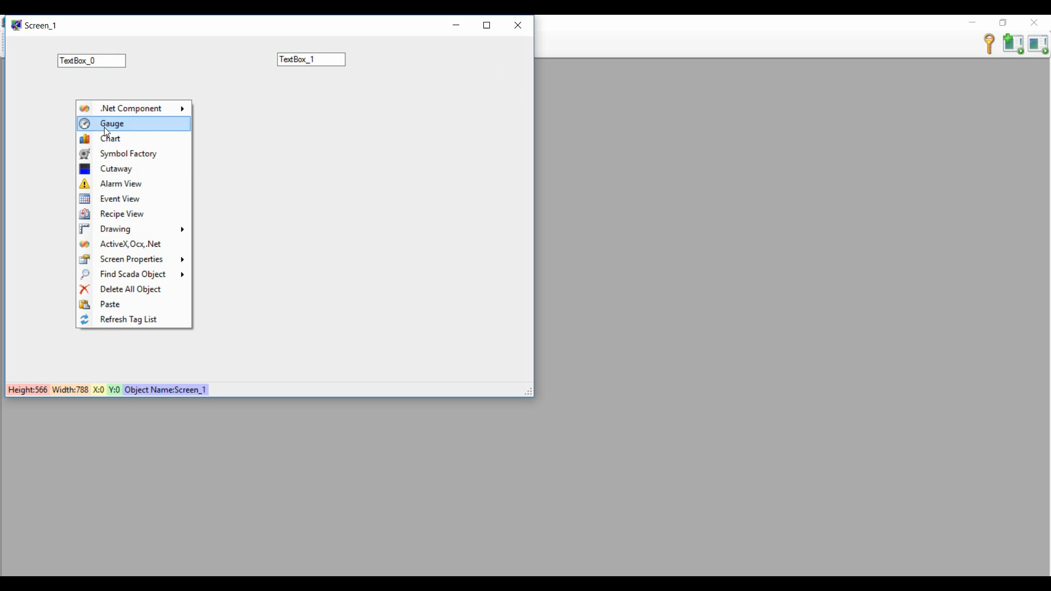
mouse_move(486, 25)
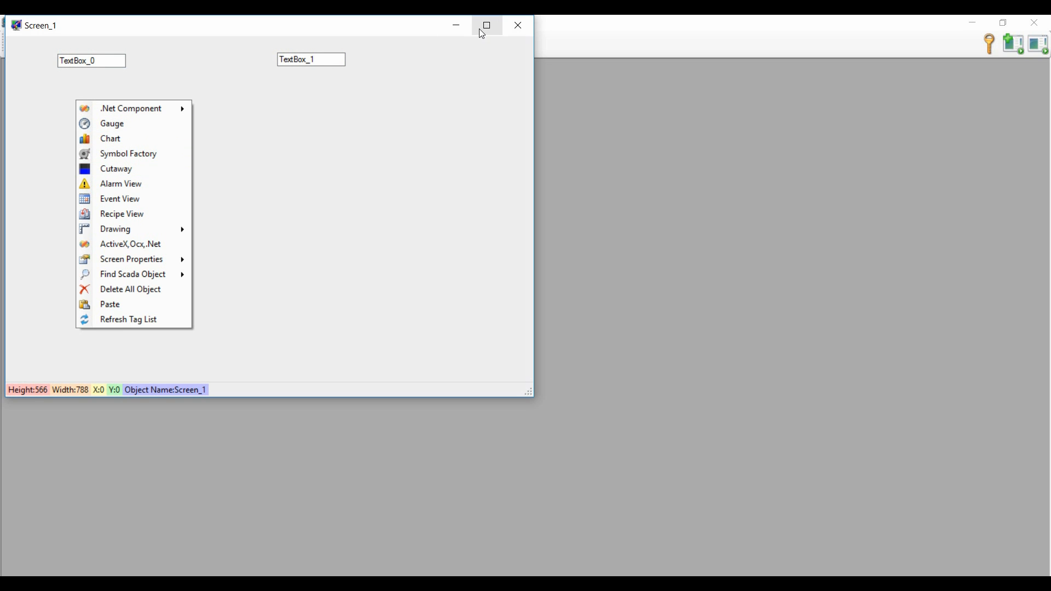
- Maximize Screen_1, move TextBox_0 to the right and place a gauge below it
click(486, 26)
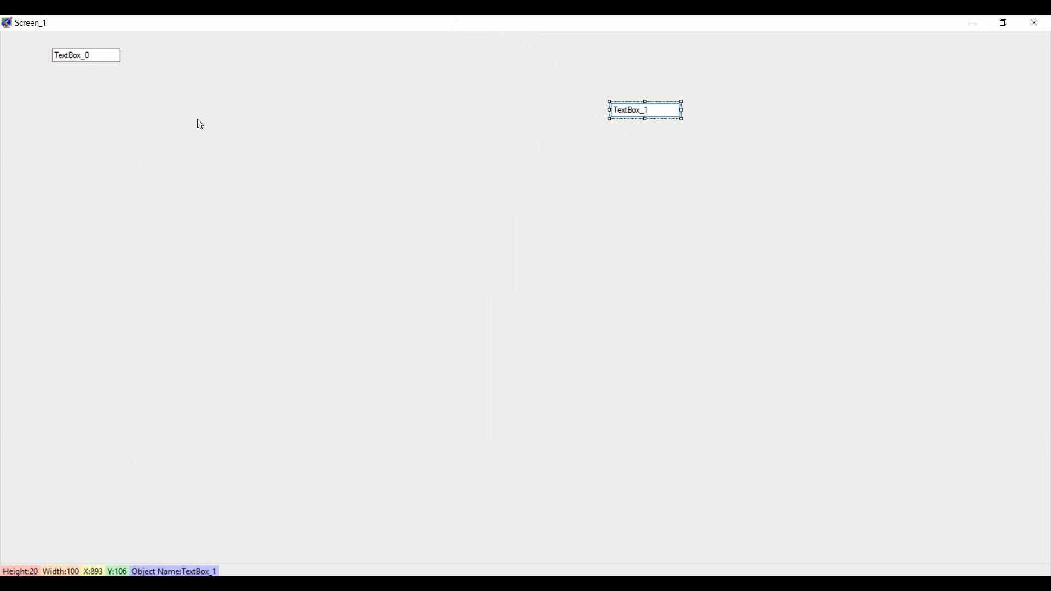
drag(86, 55, 302, 117)
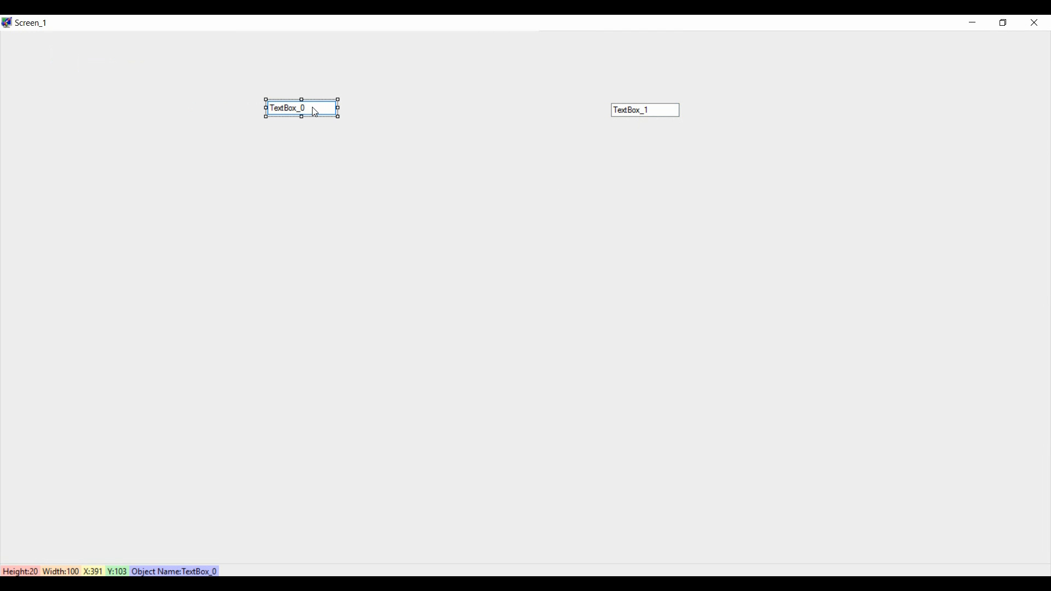
mouse_move(267, 205)
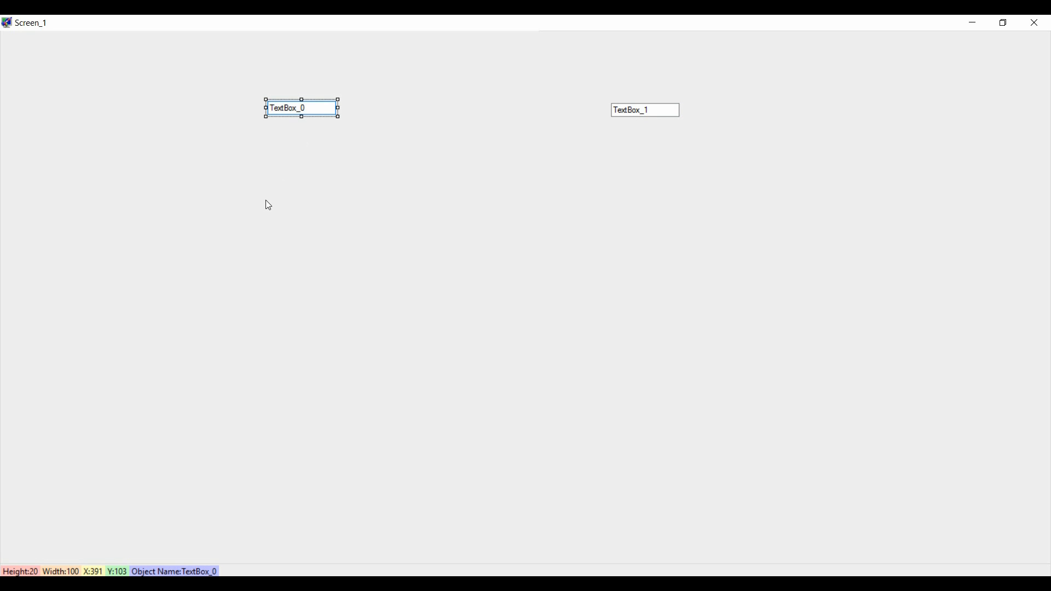
click(234, 160)
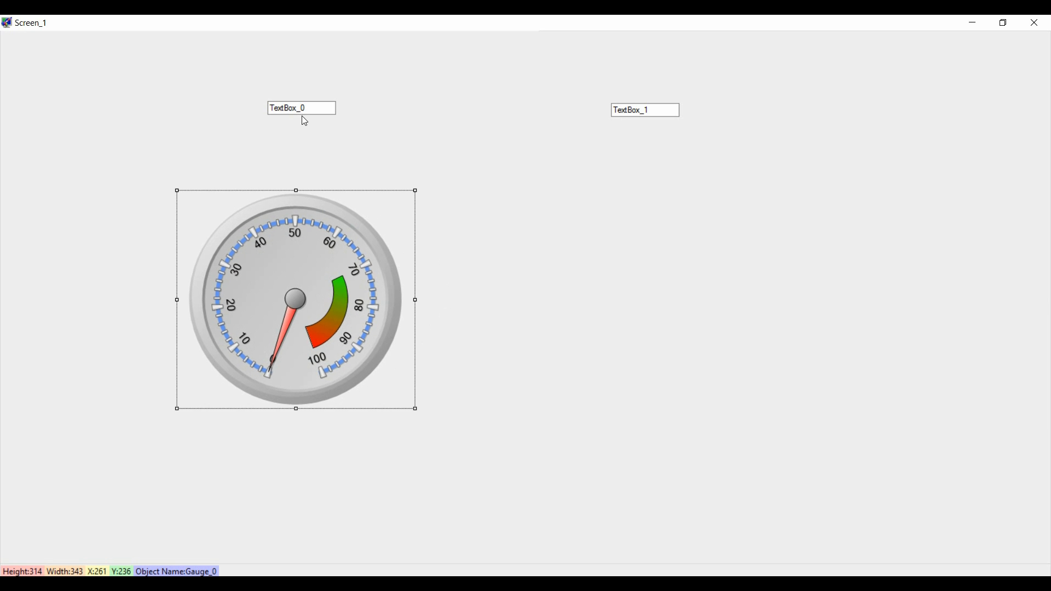
mouse_move(300, 109)
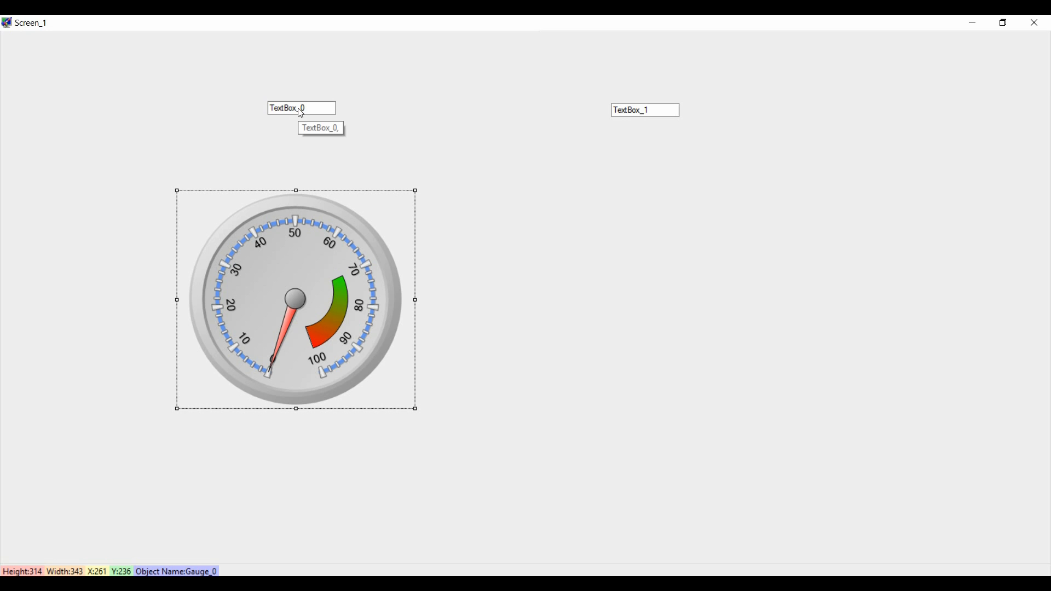
mouse_move(337, 155)
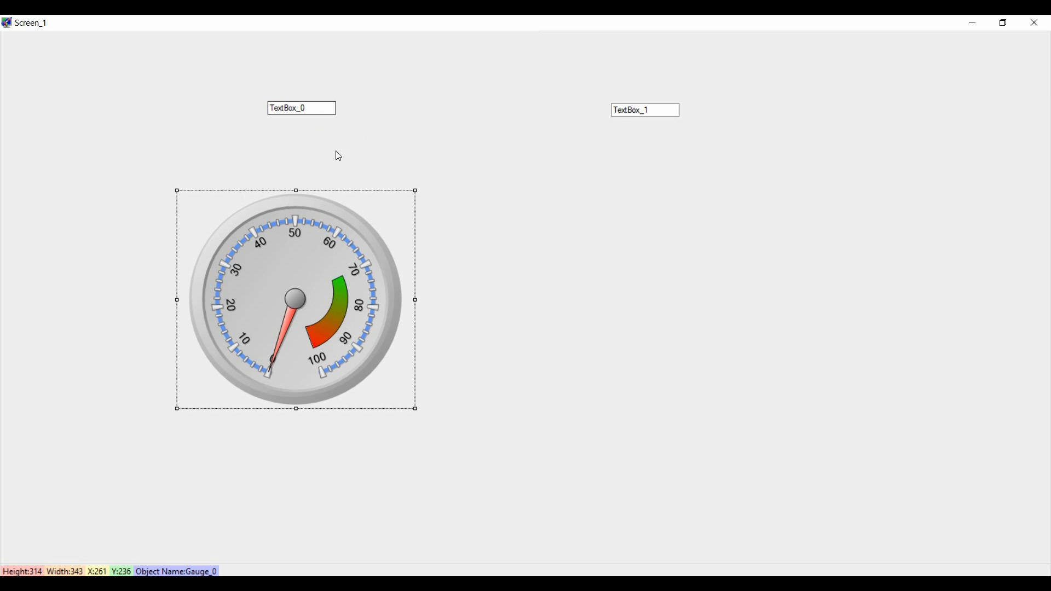
- Add a second, smaller gauge under TextBox_1 and select it for editing
click(644, 109)
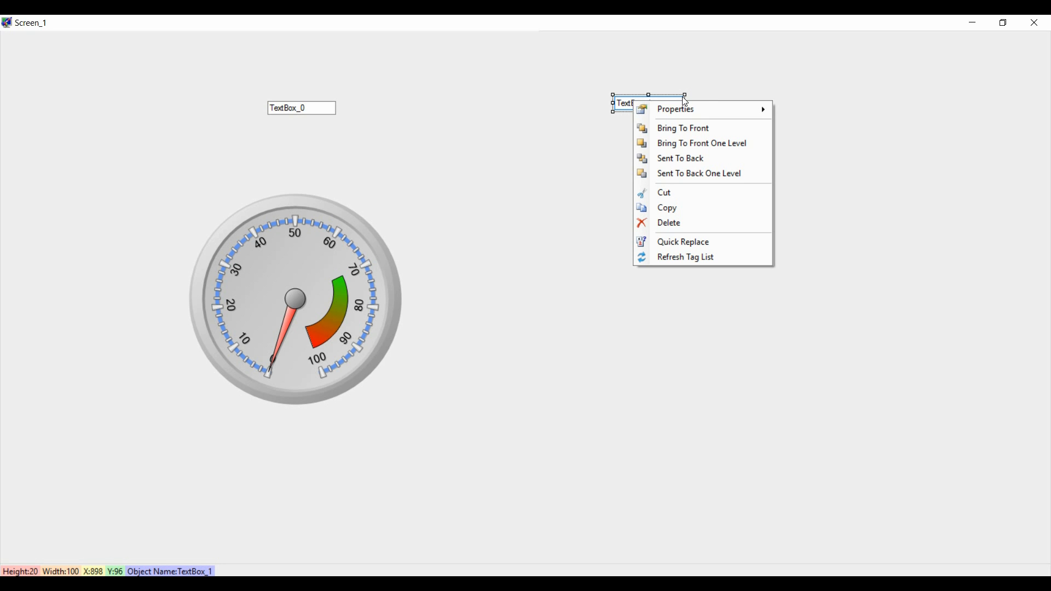
click(567, 234)
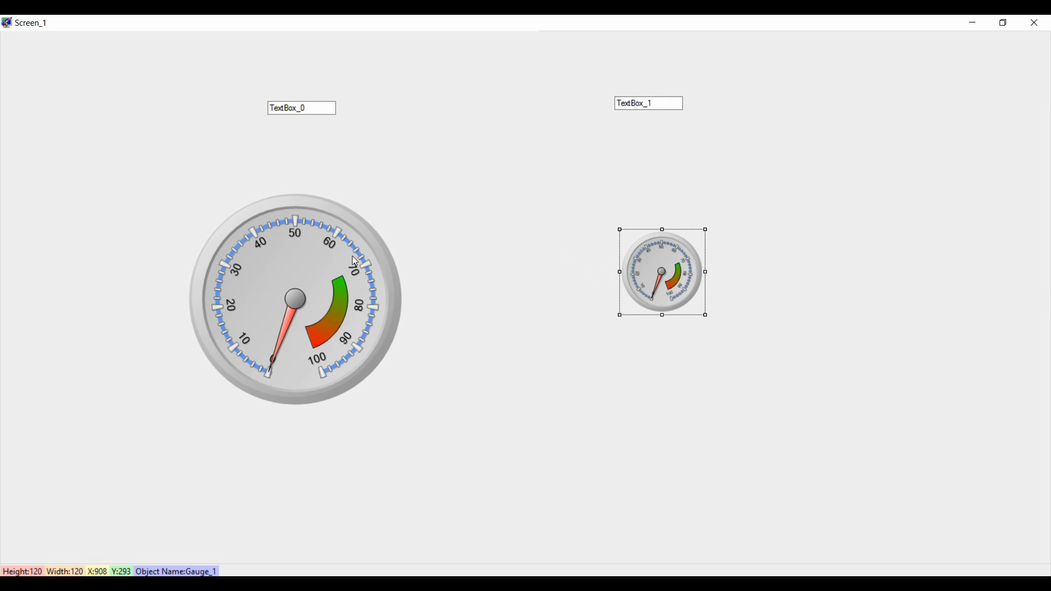
click(295, 297)
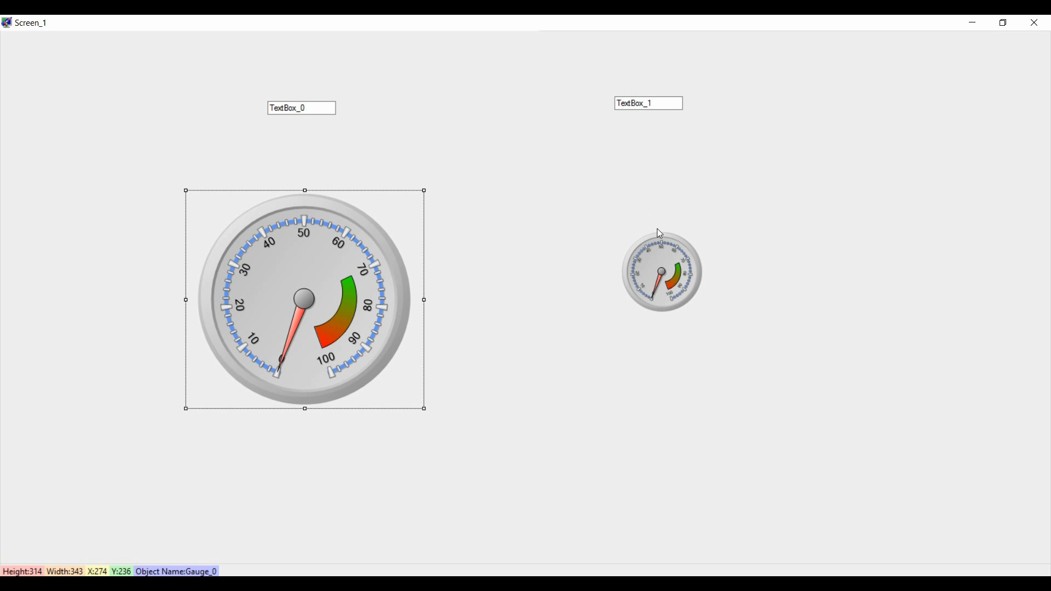
right_click(662, 272)
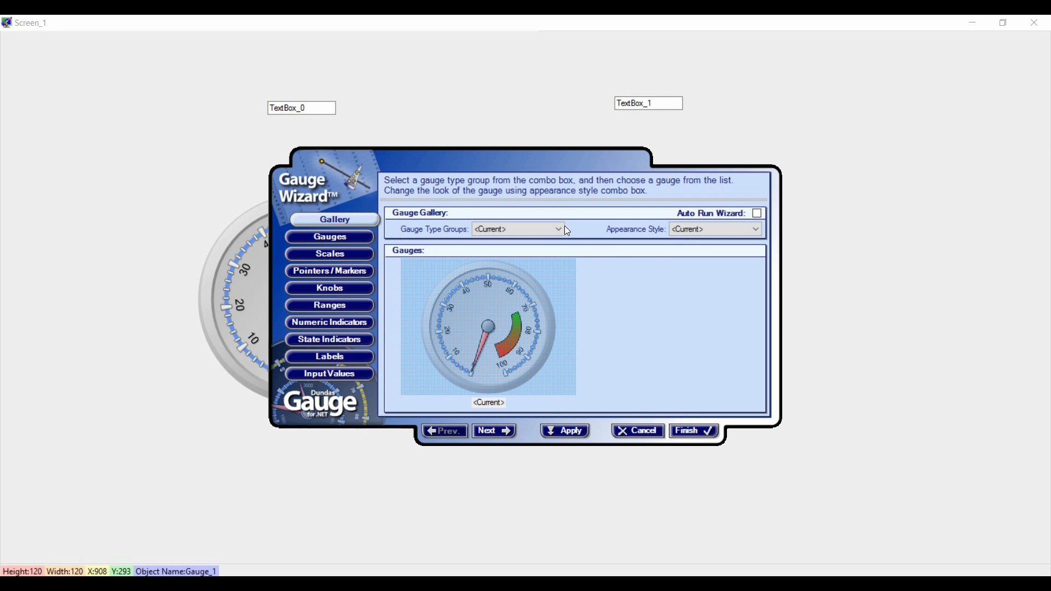
- Make Gauge_1 a Linear Gauges thermometer in Black And White style
click(557, 229)
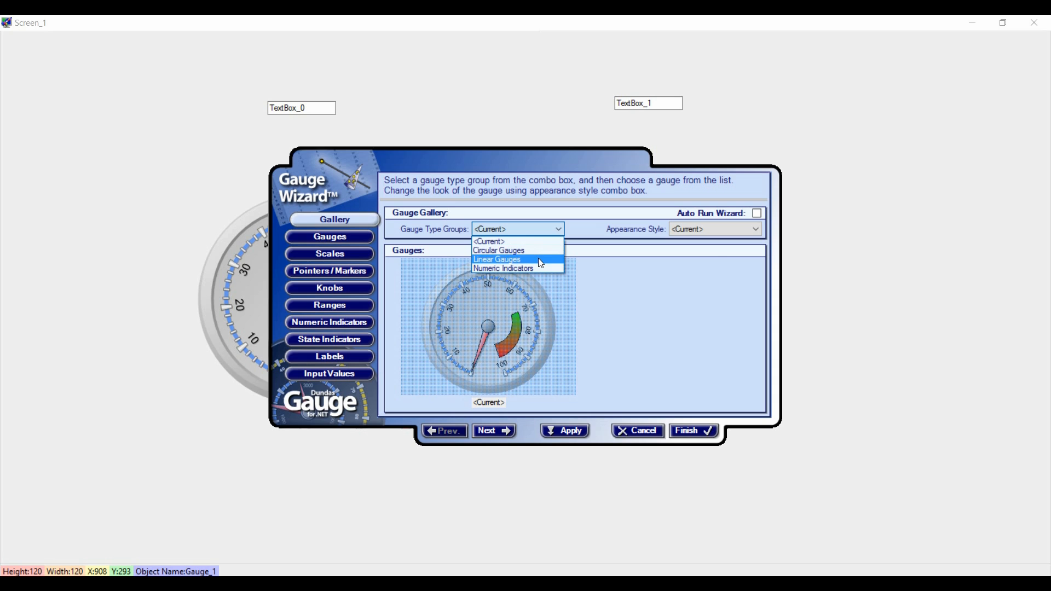
click(497, 260)
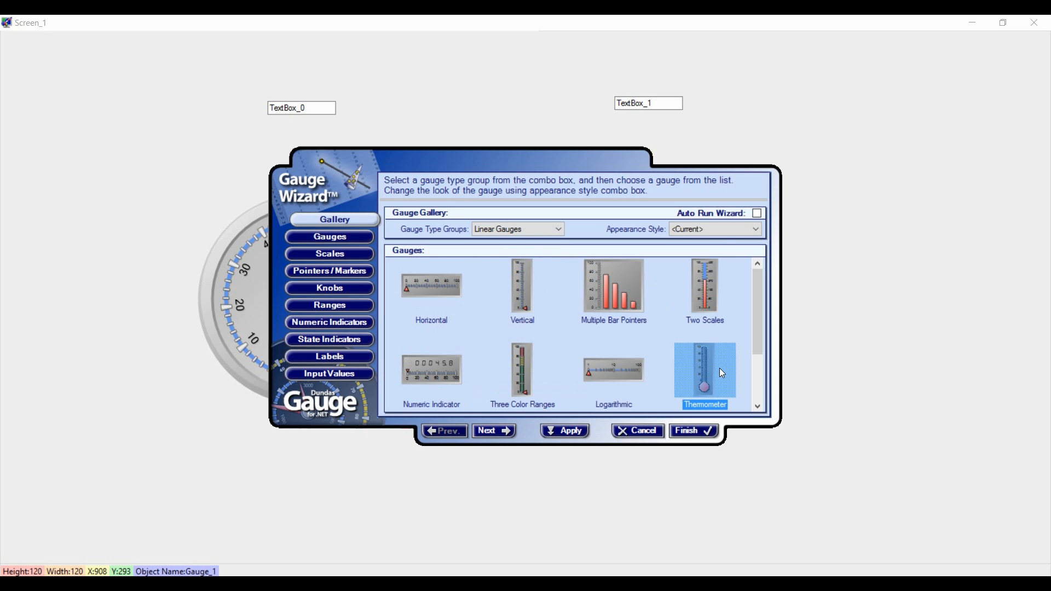
click(755, 228)
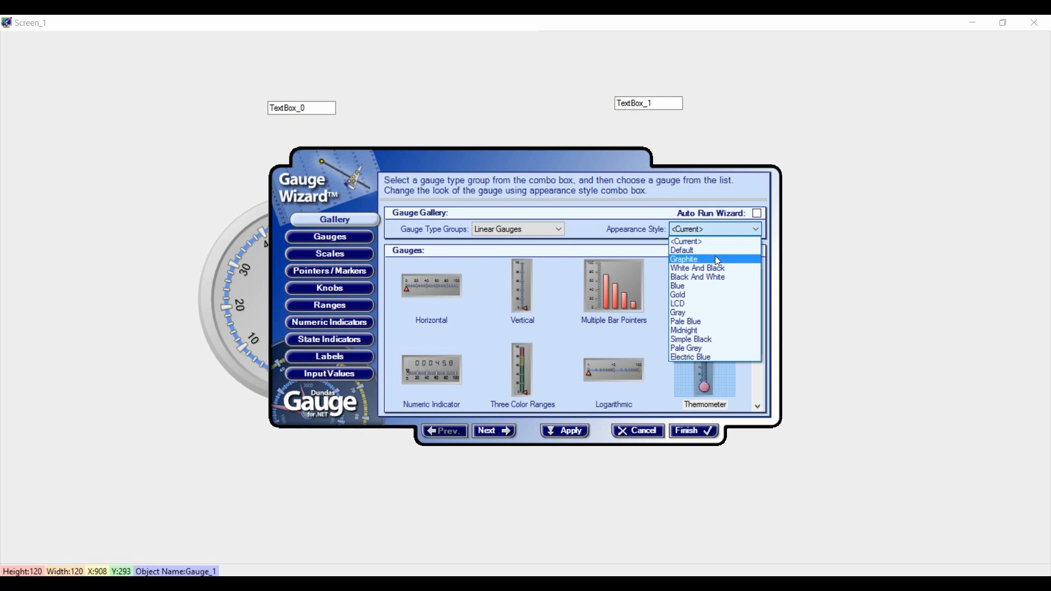
click(698, 277)
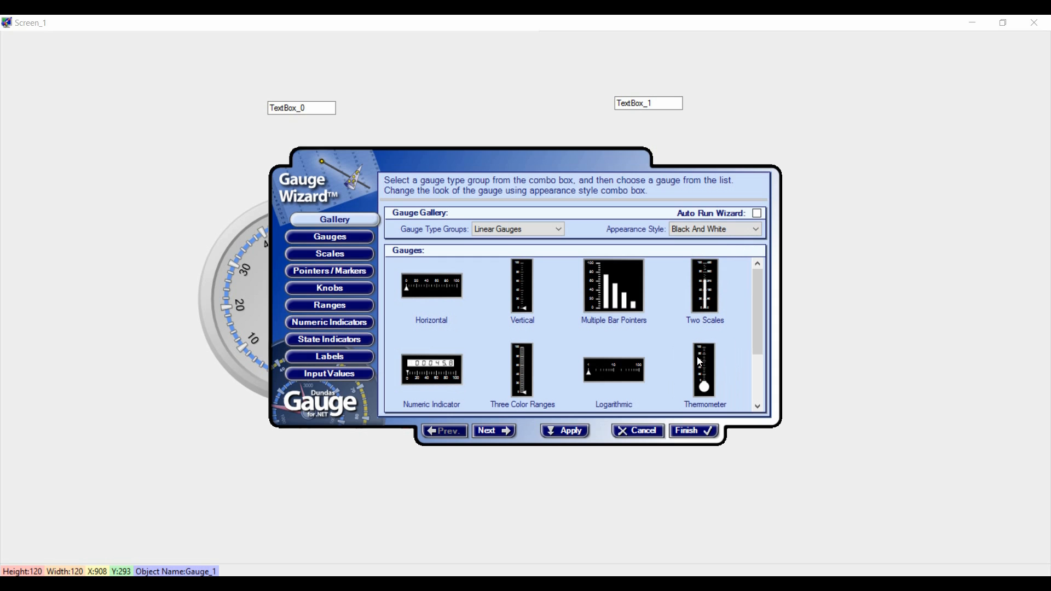
click(704, 369)
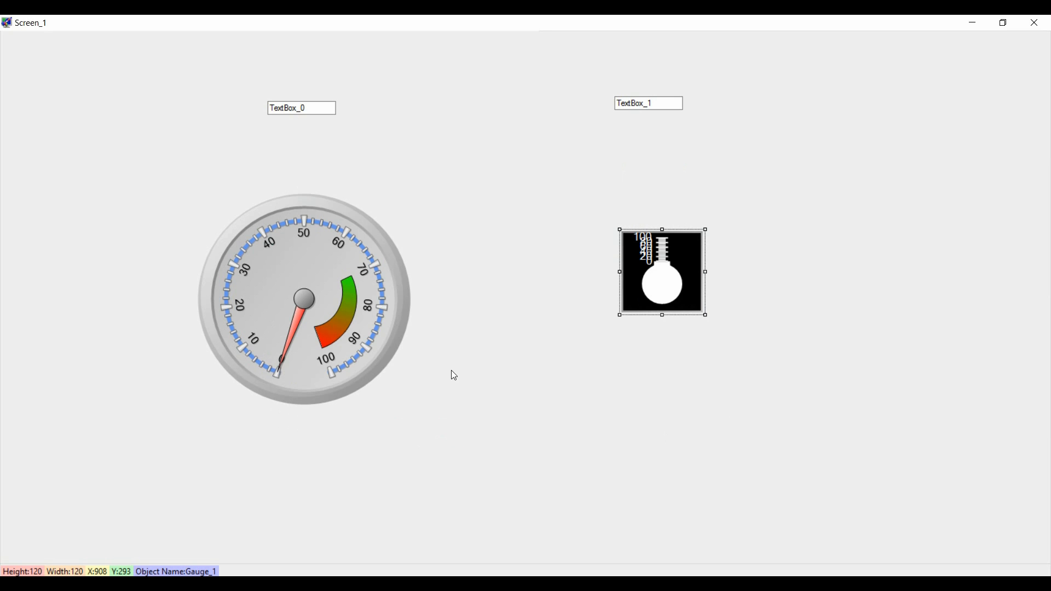
mouse_move(662, 322)
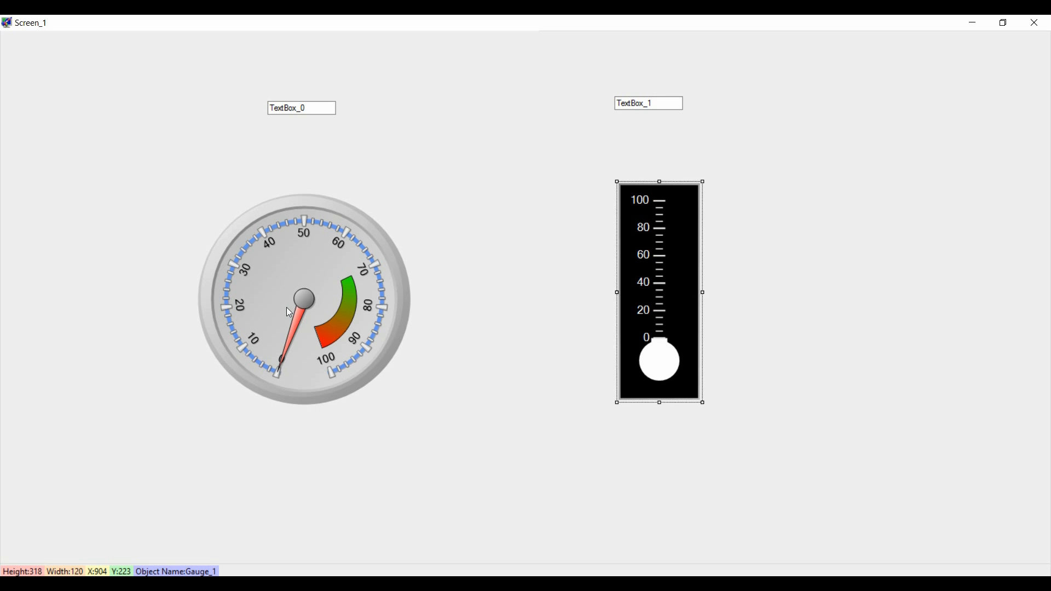
- Reopen Gauge_0's wizard keeping the circular type and preview the Graphite style
right_click(287, 312)
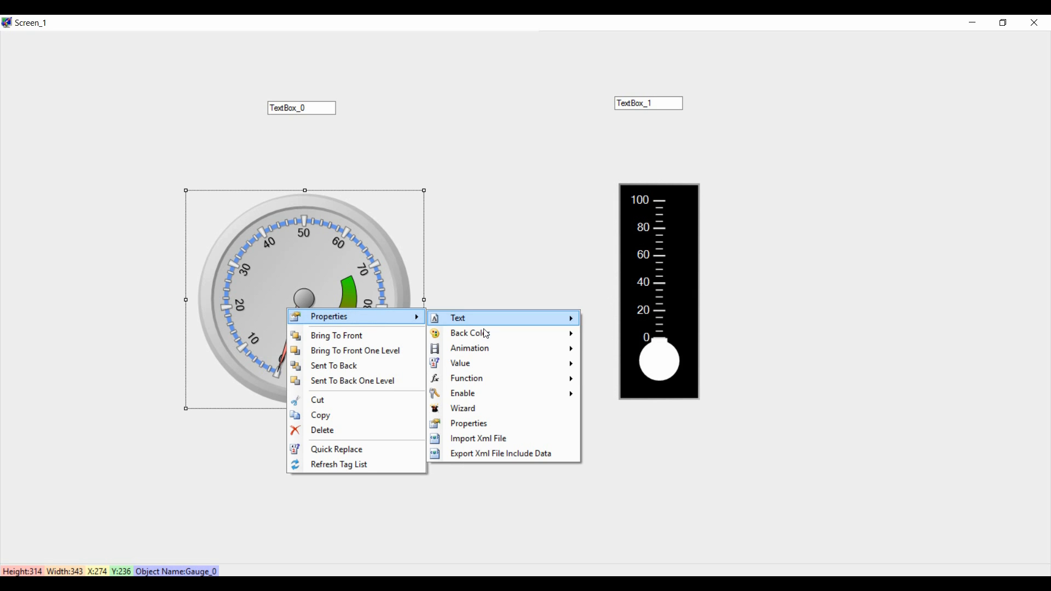
click(462, 409)
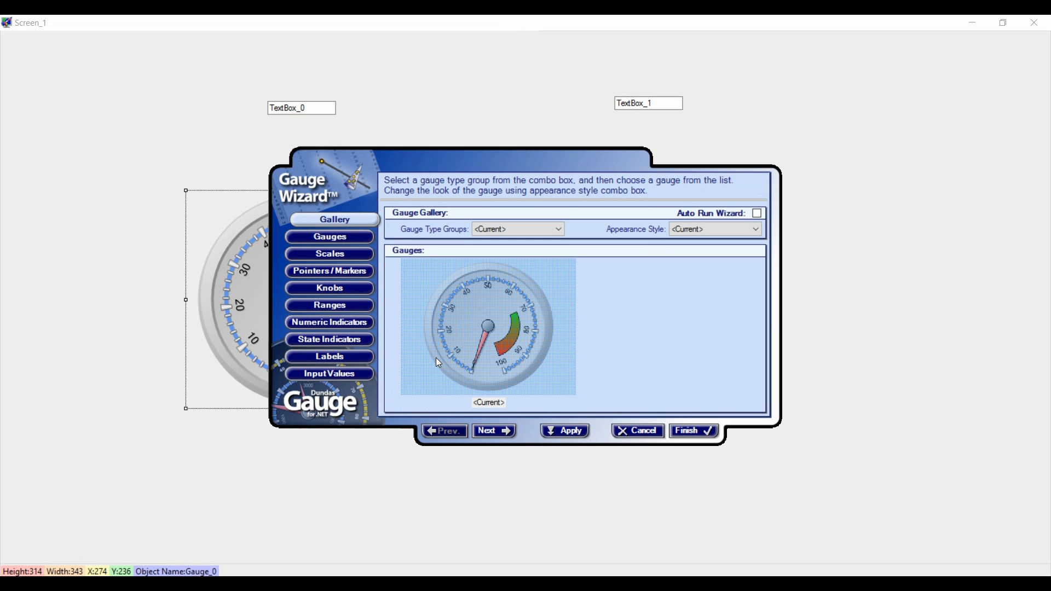
click(557, 229)
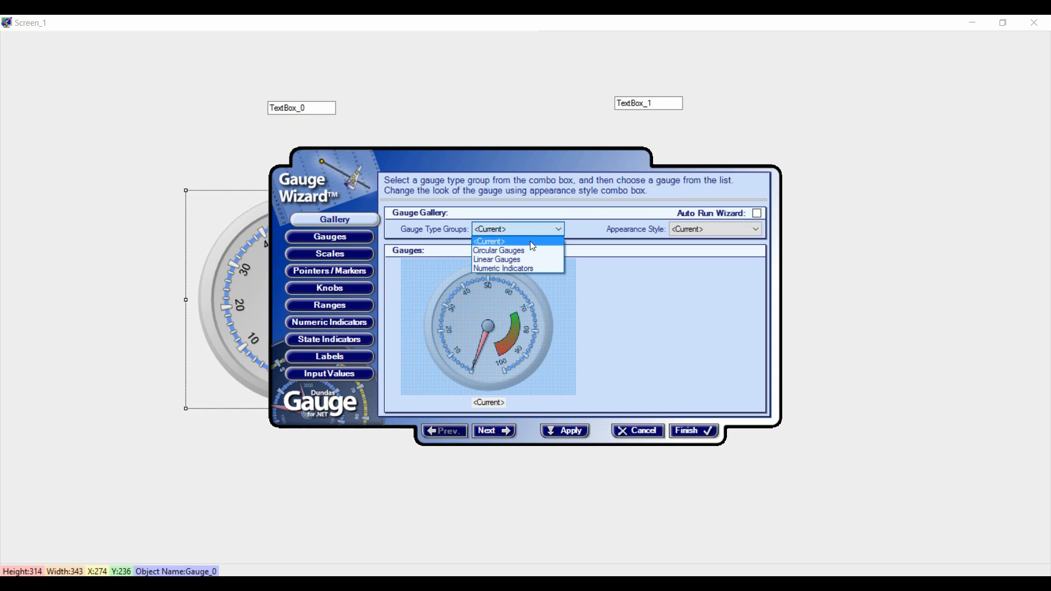
click(488, 241)
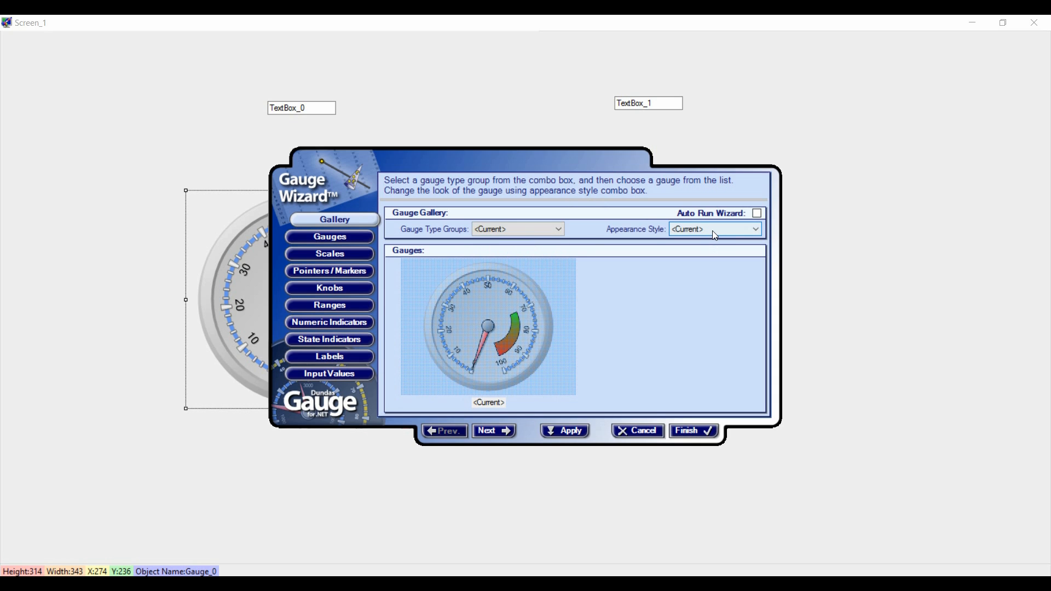
click(754, 228)
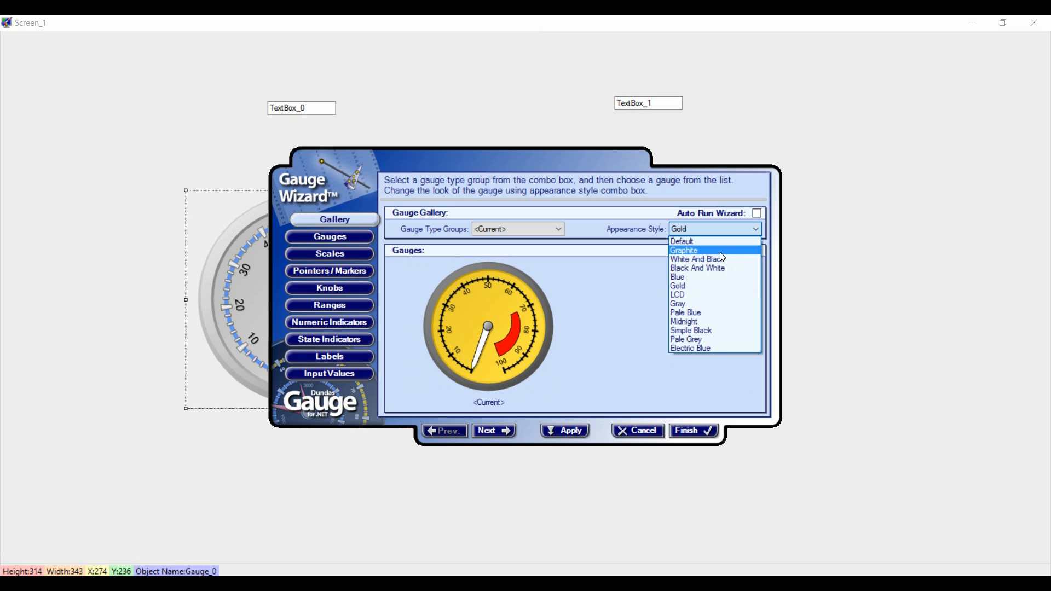
click(684, 250)
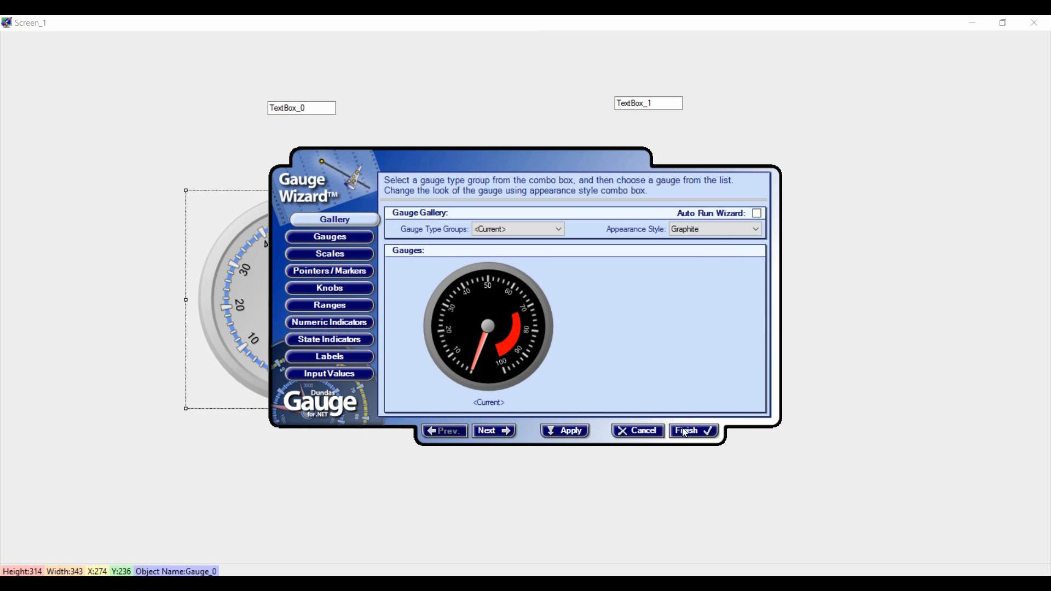
mouse_move(683, 243)
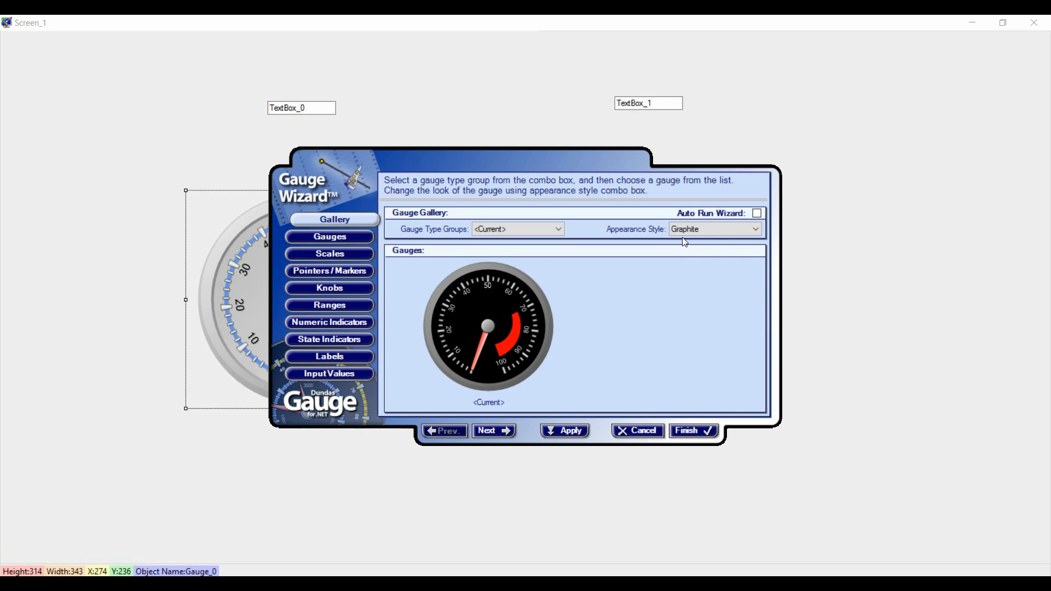
- Switch Gauge_0 to the Black And White style and apply it
click(755, 229)
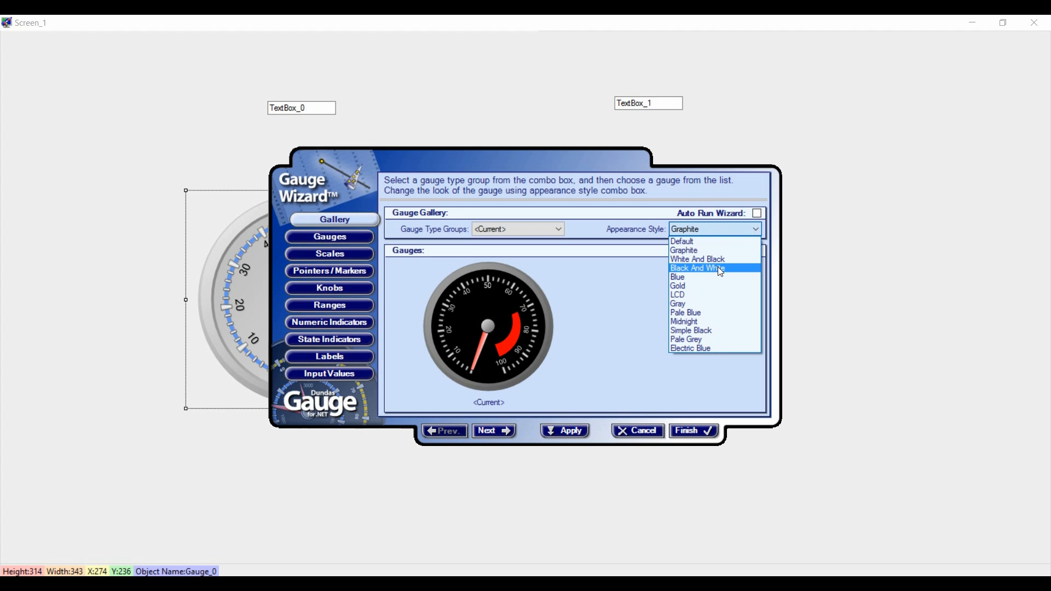
click(697, 268)
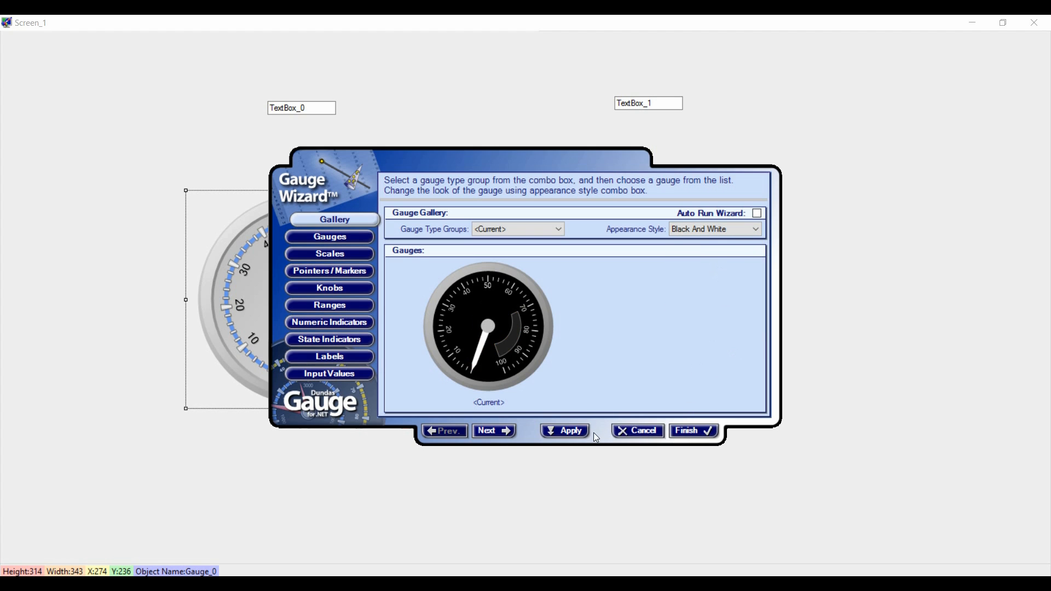
click(692, 430)
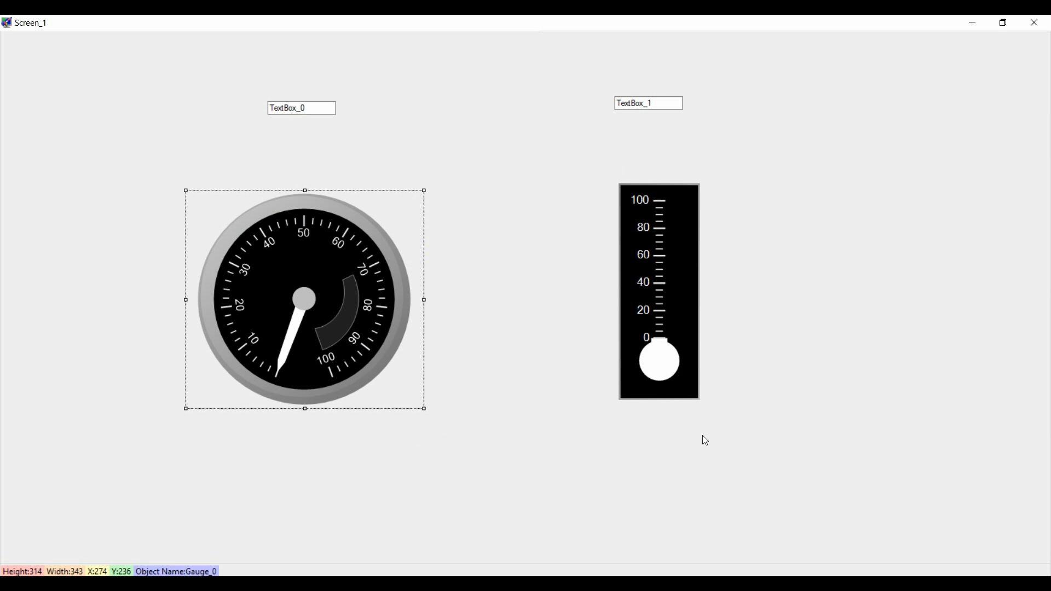
mouse_move(309, 113)
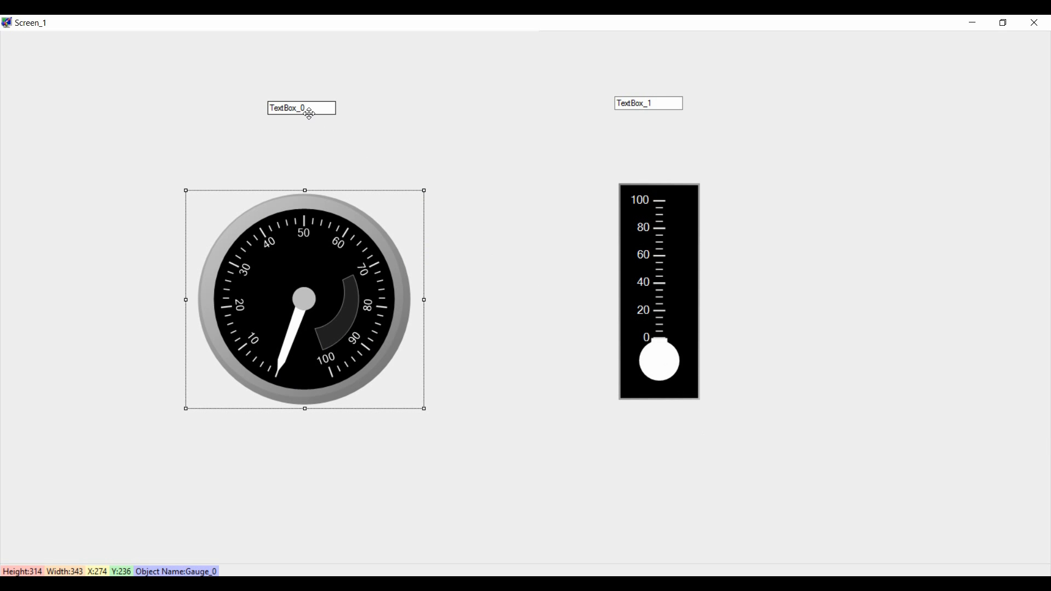
- Set the dial gauge's Value property to the speed_1 tag
right_click(300, 108)
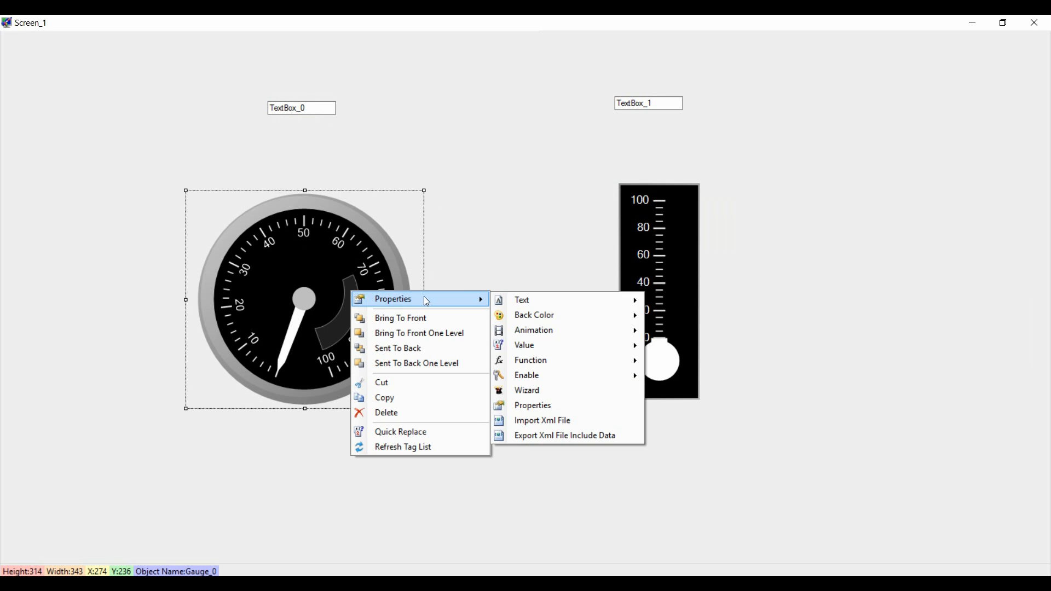
click(525, 345)
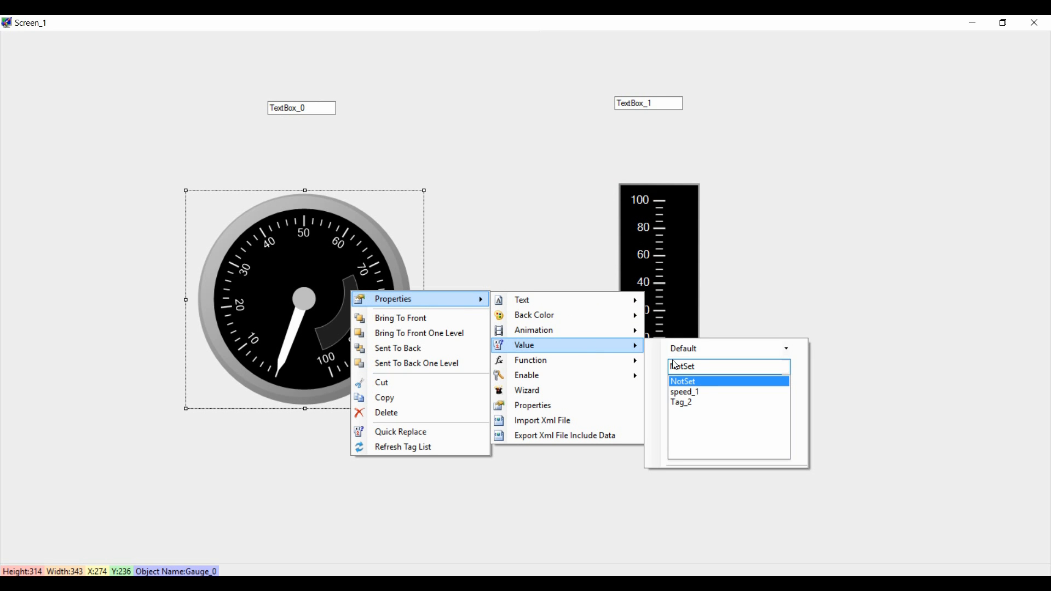
click(684, 392)
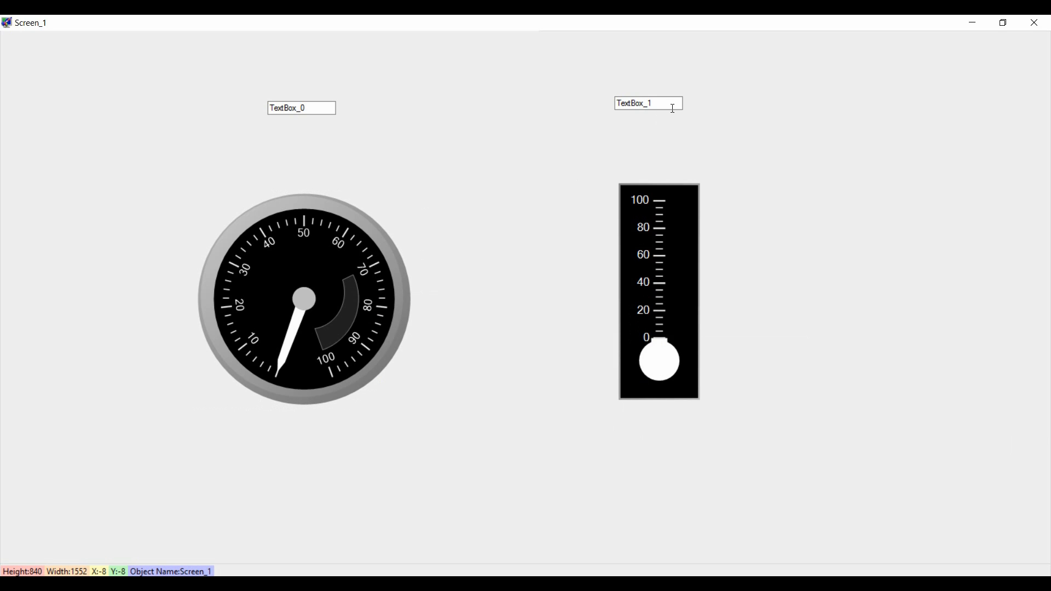
- Bring up TextBox_1's options to browse its value tags
right_click(646, 103)
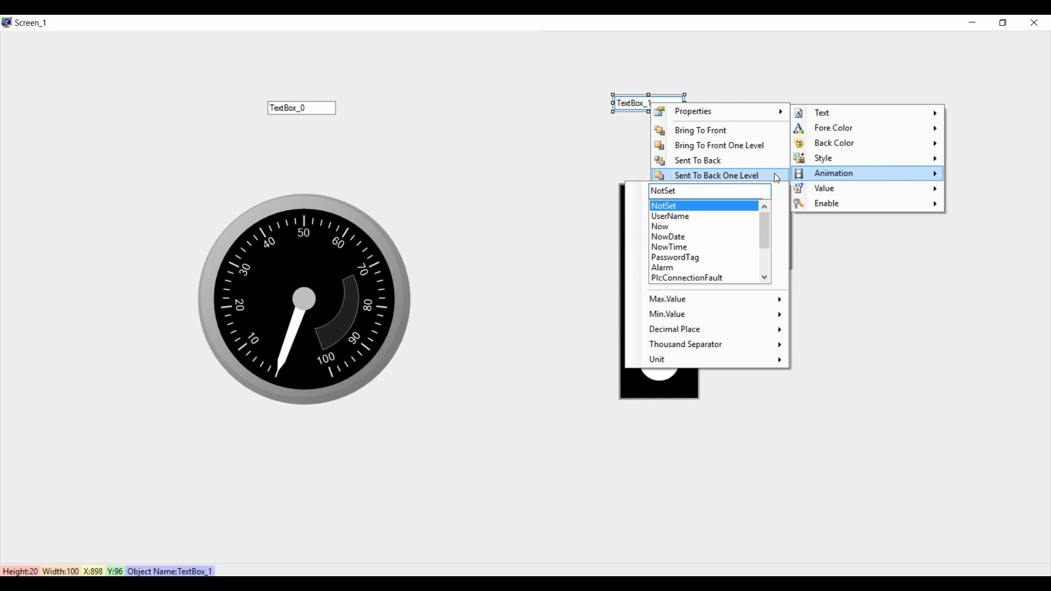
mouse_move(824, 191)
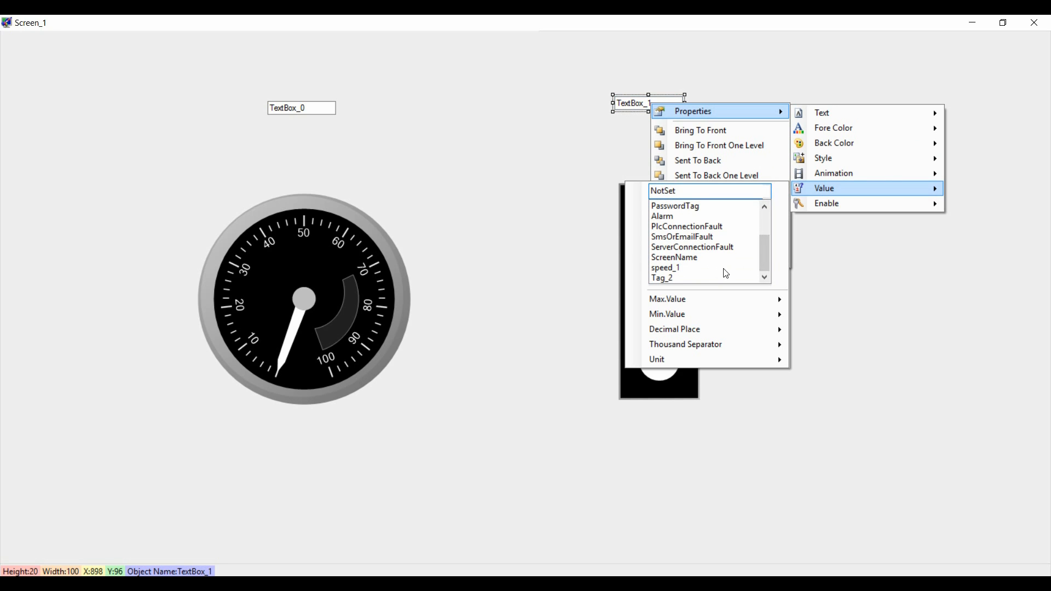
mouse_move(658, 287)
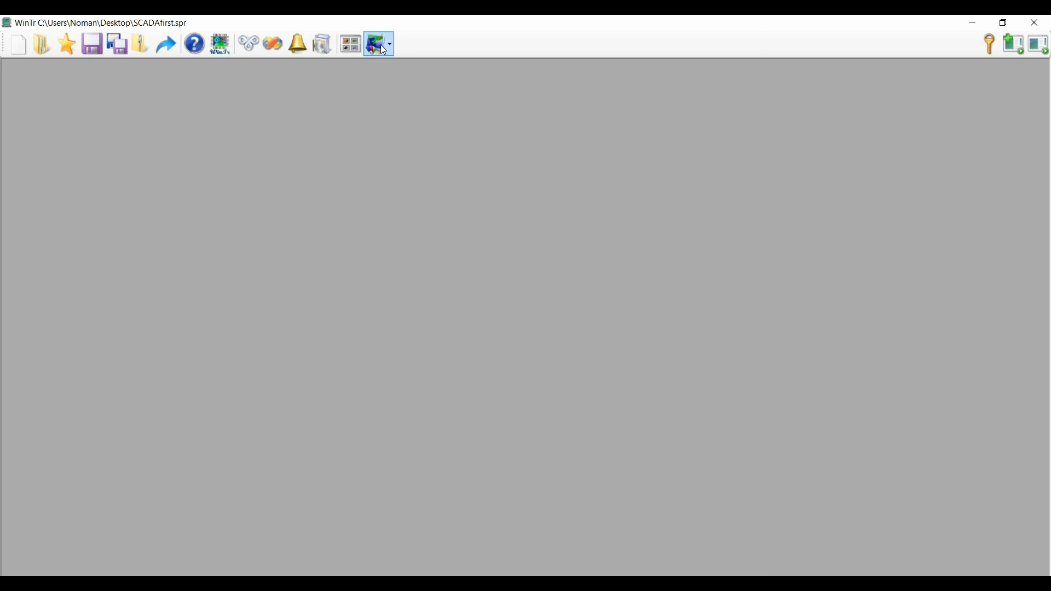
- Rename Tag_2 to temp_2 in the Registered Tag List and return to Screen_1
click(378, 44)
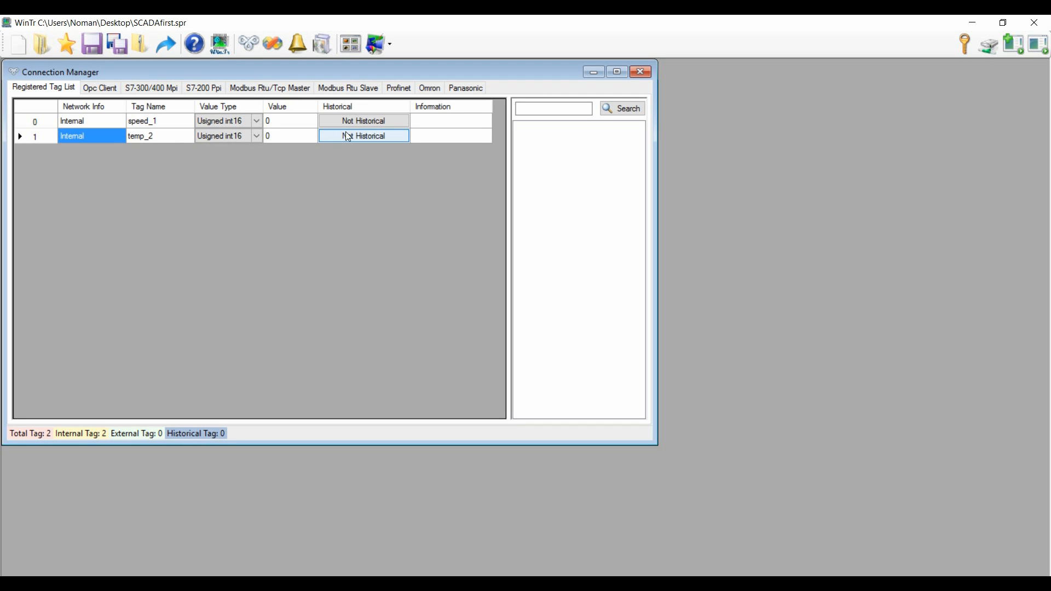
click(364, 135)
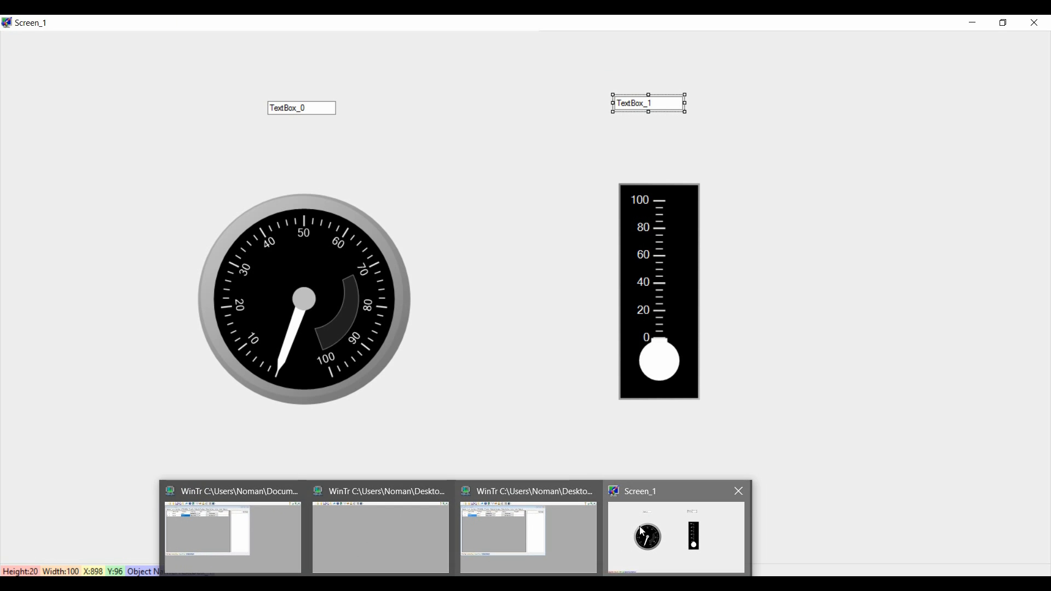
- Link TextBox_1's value to the temp_2 tag via Properties > Value
right_click(647, 103)
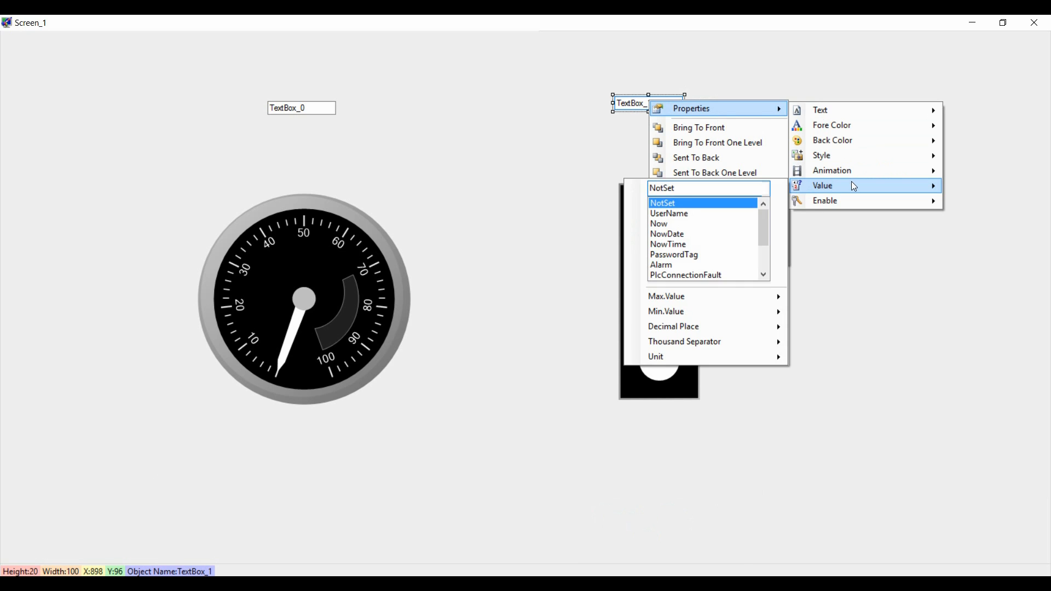
mouse_move(795, 186)
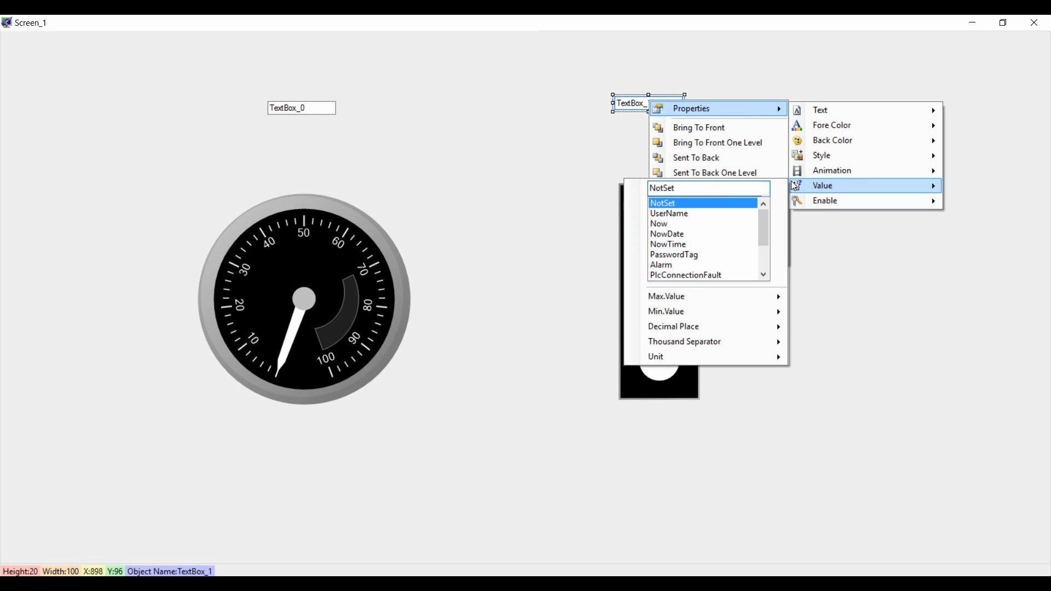
scroll(down, 3)
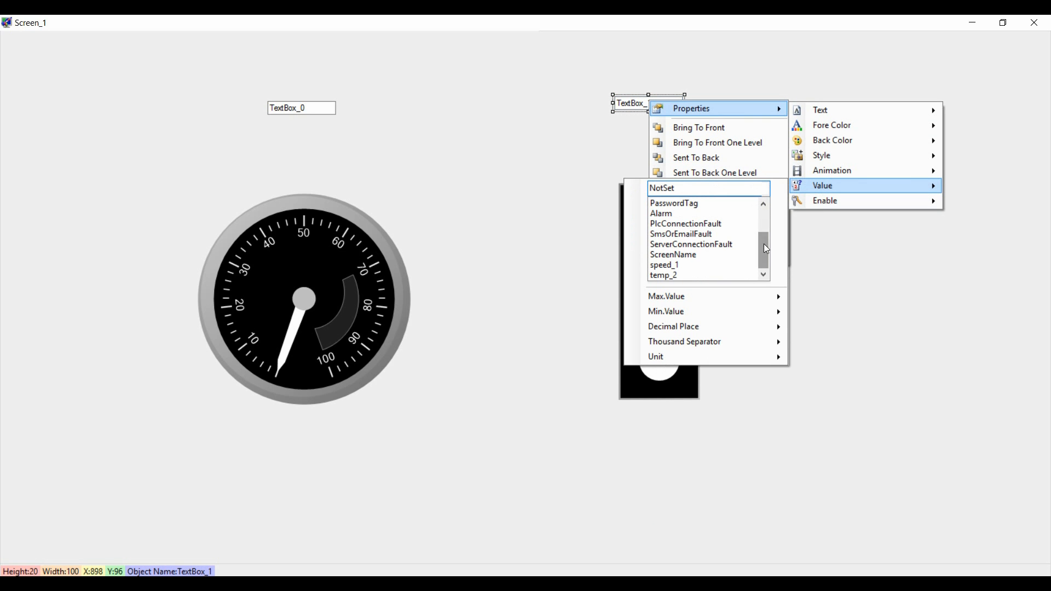
click(664, 276)
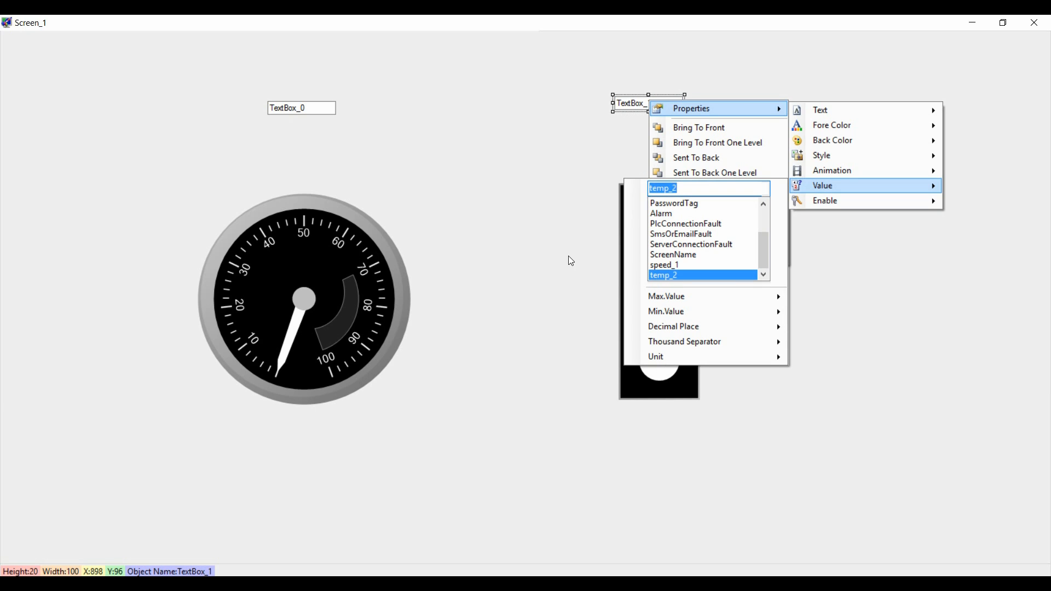
right_click(659, 214)
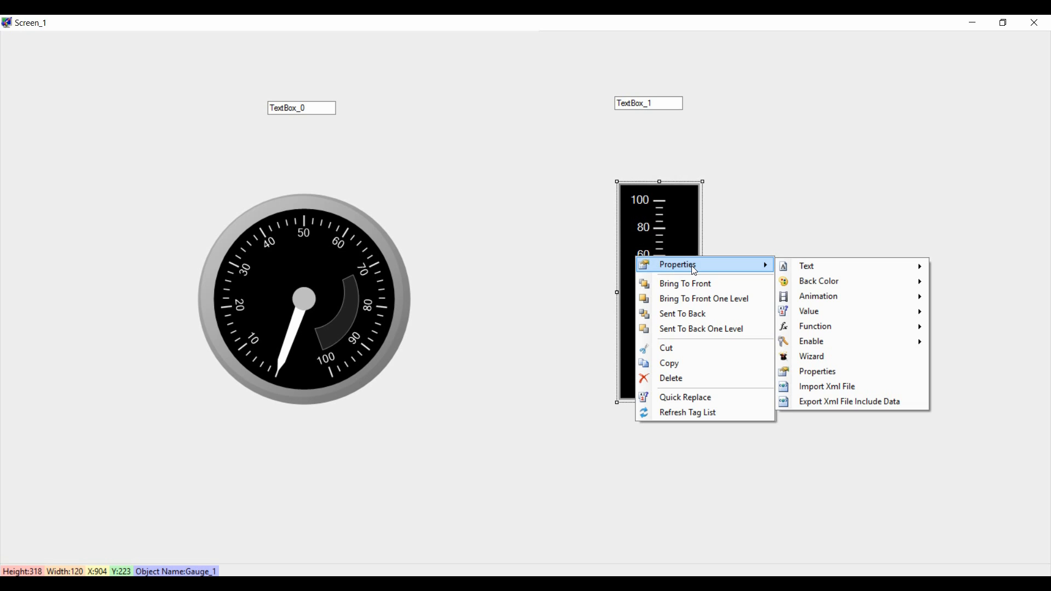
- Link the thermometer Gauge_1's value to the temp_2 tag
click(808, 311)
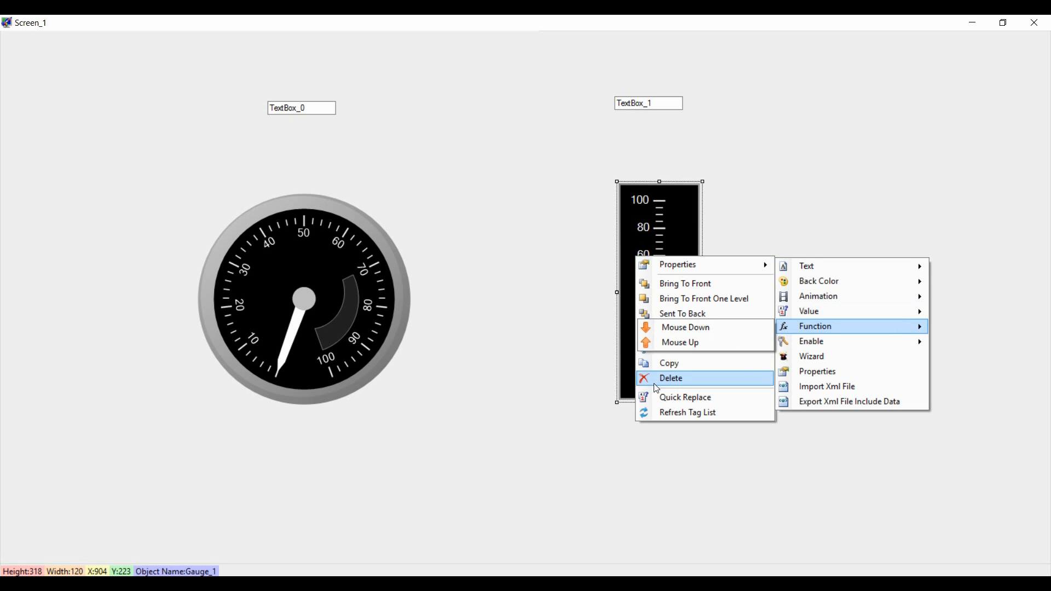
mouse_move(805, 301)
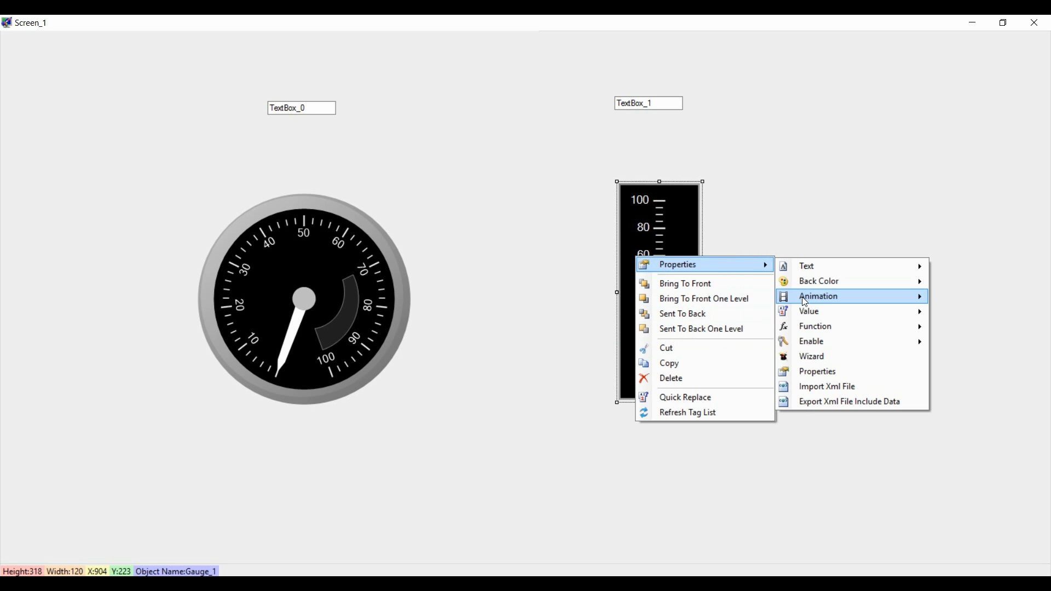
click(808, 311)
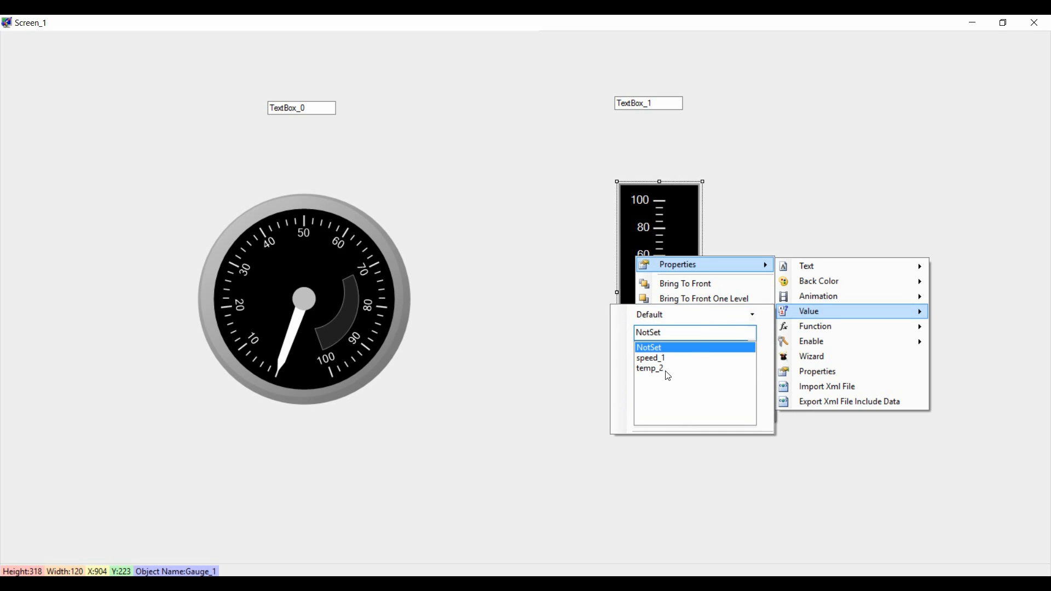
click(649, 369)
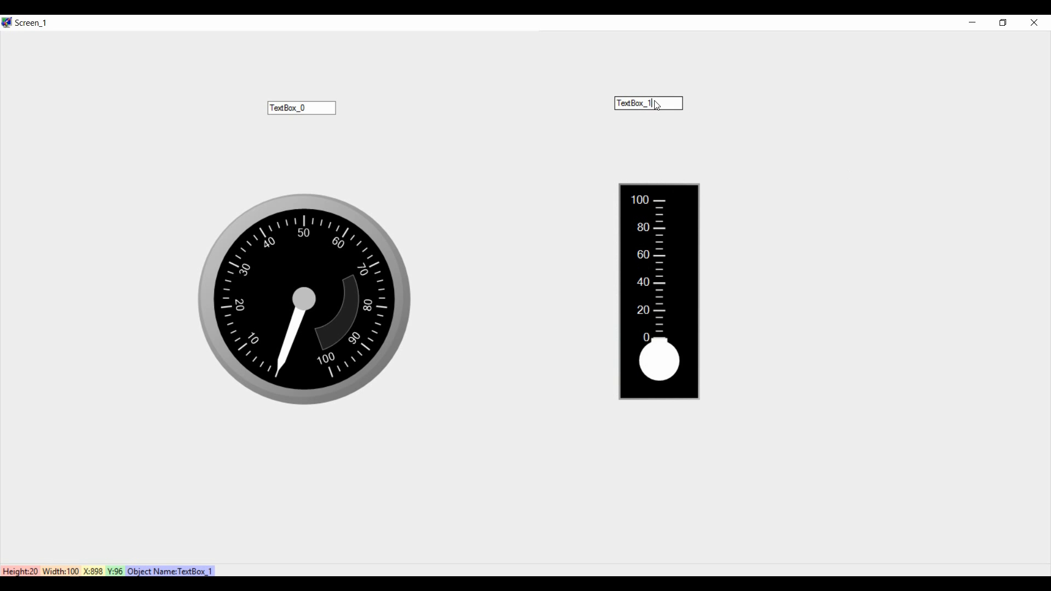
- Set Screen_1's background image to the leaf backgrounds picture from Desktop
right_click(646, 103)
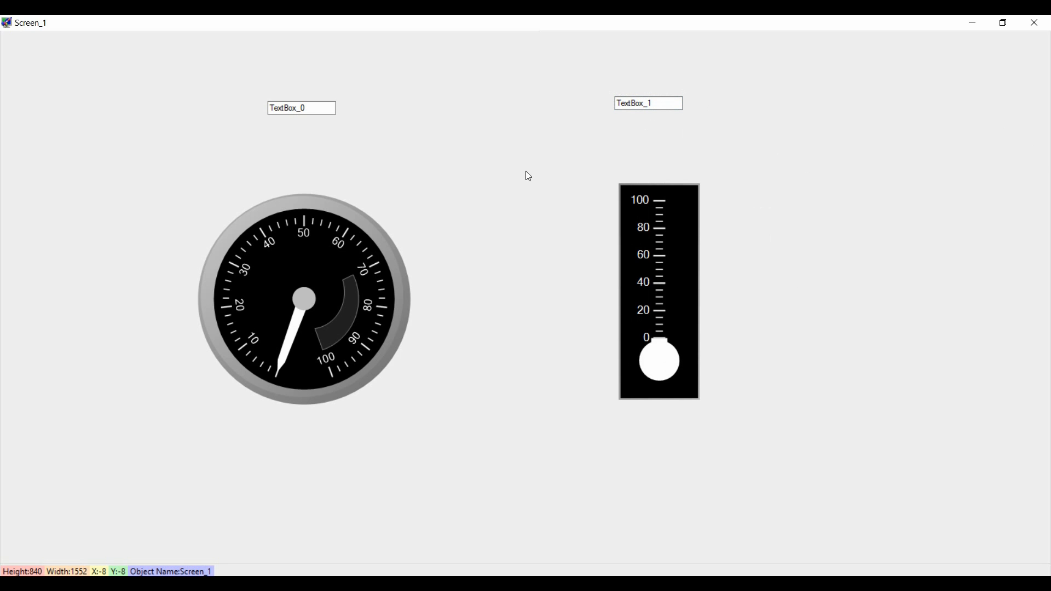
right_click(527, 175)
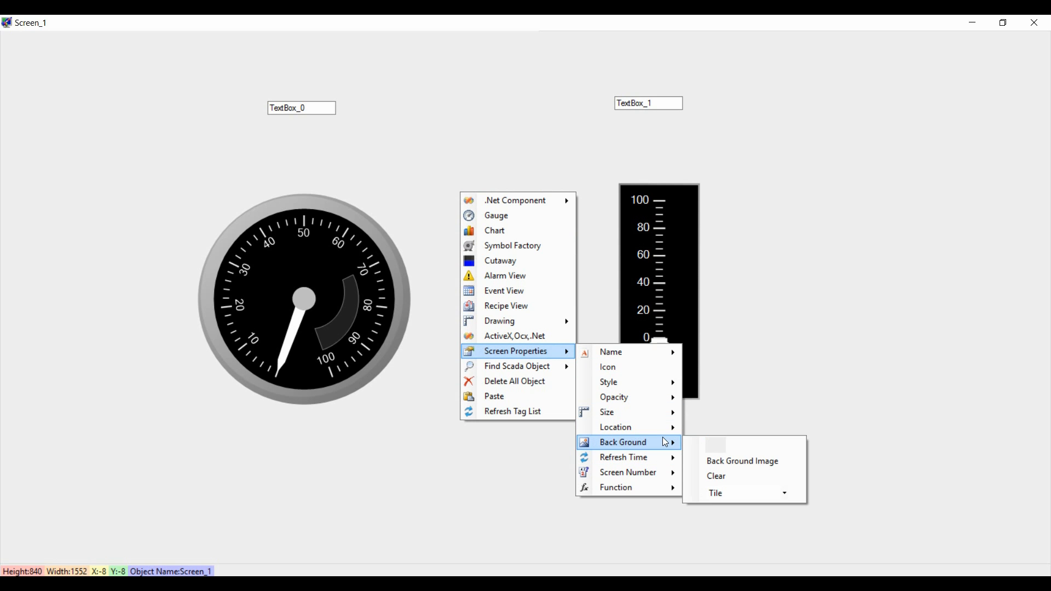
click(742, 461)
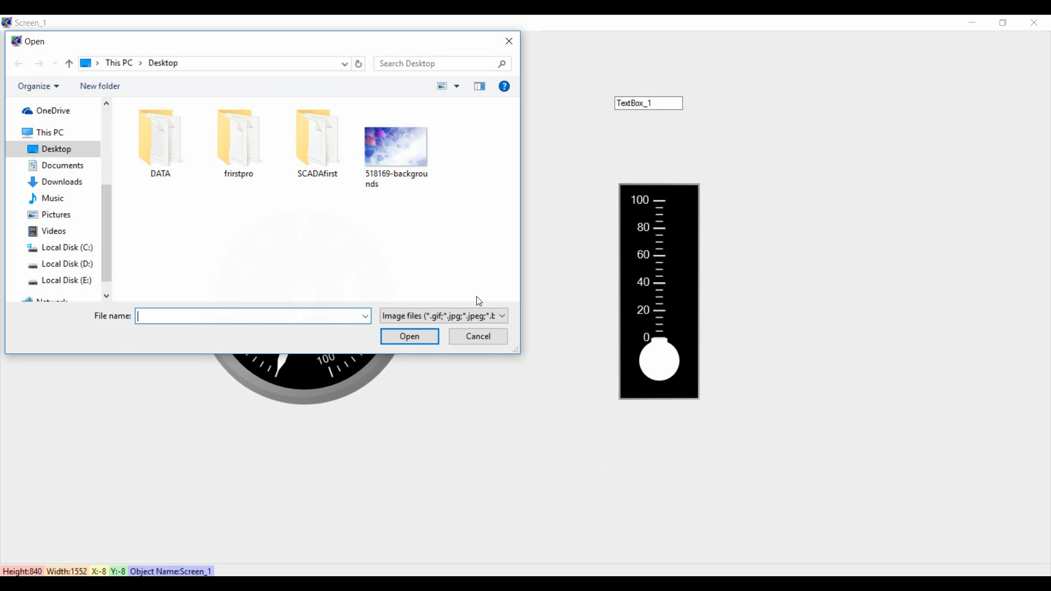
click(408, 336)
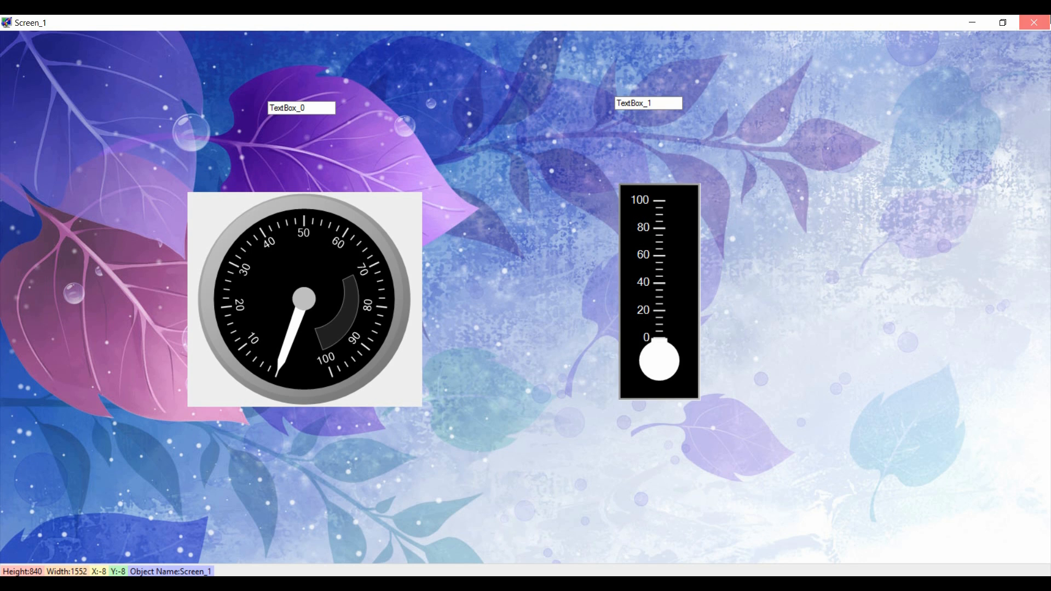
- Run the project in runtime with Screen_1 accepted as the startup screen
click(1038, 44)
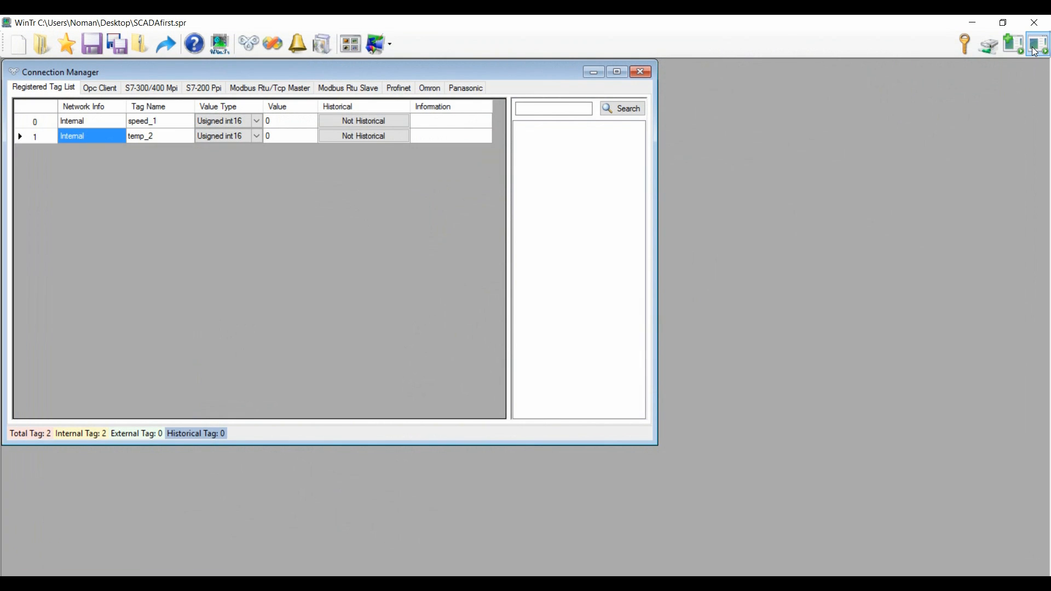
click(1036, 44)
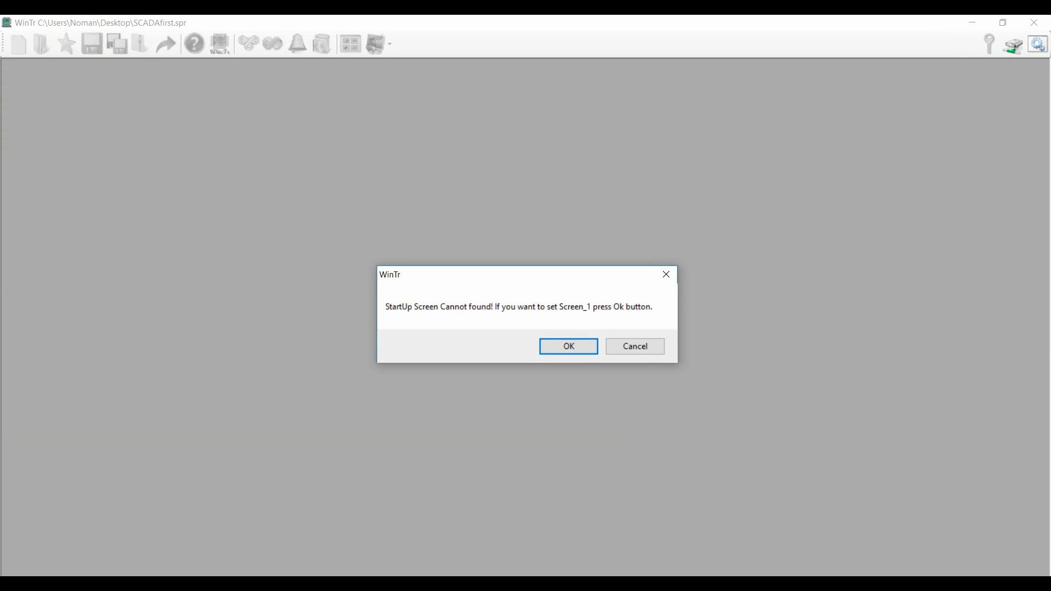
click(567, 346)
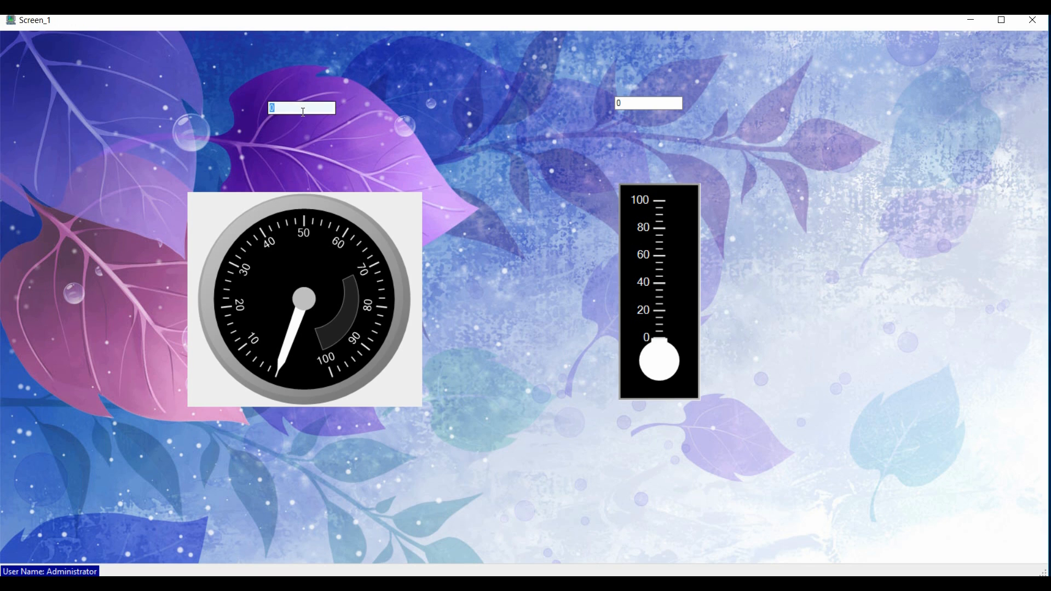
- Enter 44 in TextBox_0 at runtime so the speed dial needle moves to 44
text(44)
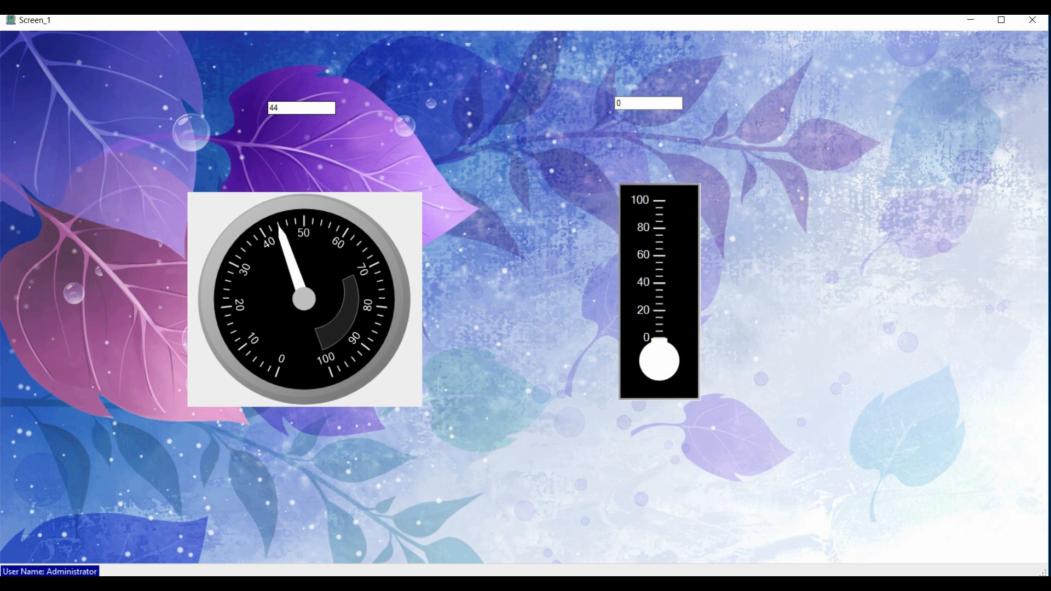
mouse_move(253, 120)
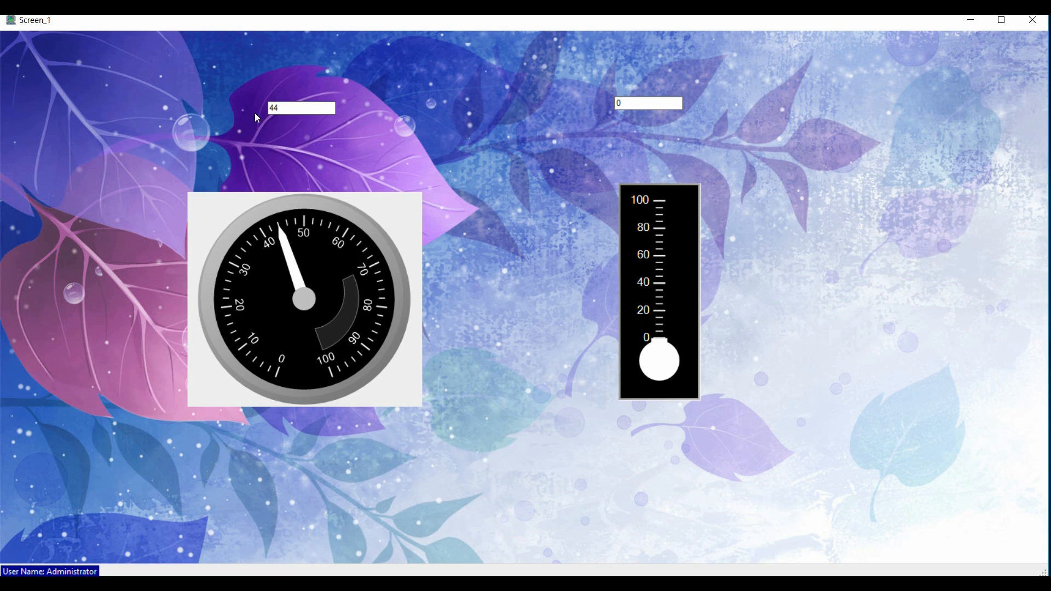